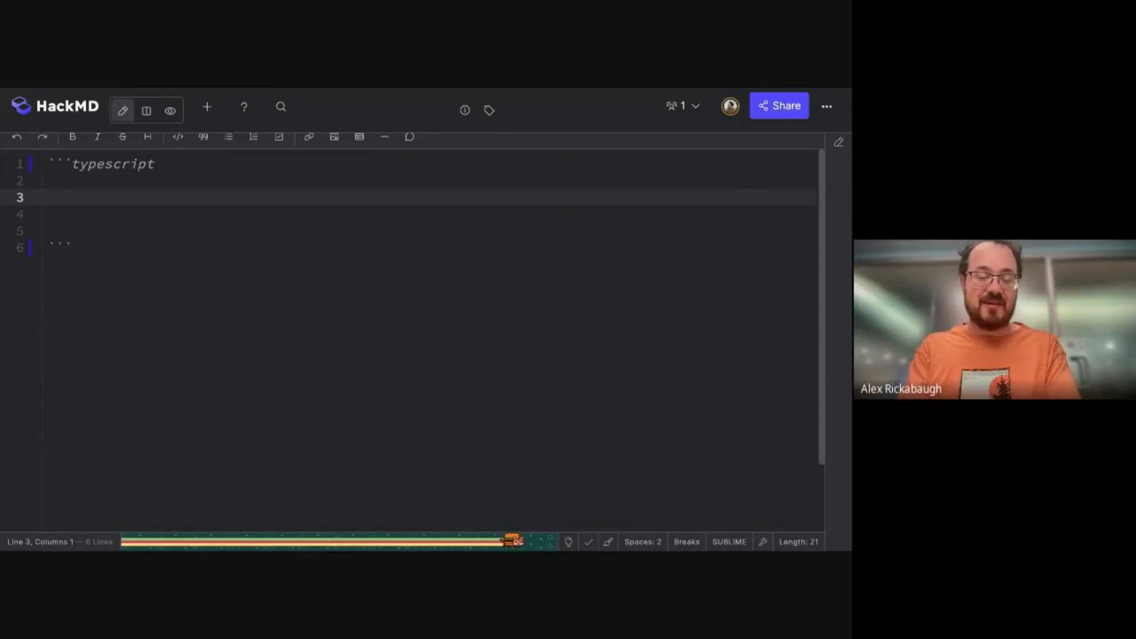
text(@Component()
click(430, 213)
text(export class S)
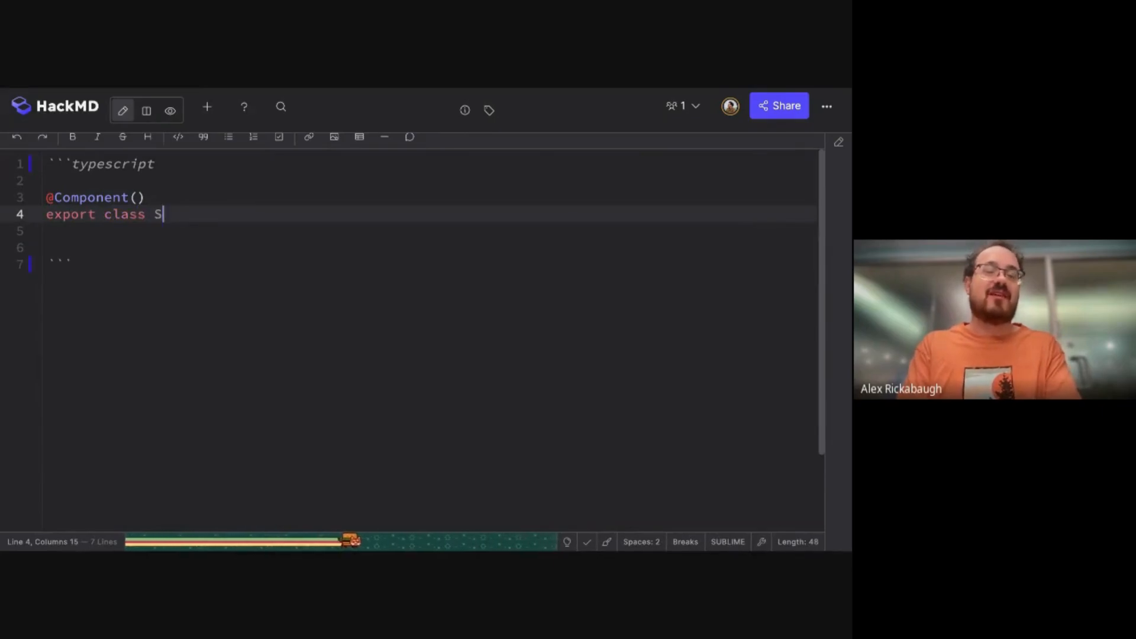
text(electCmp {})
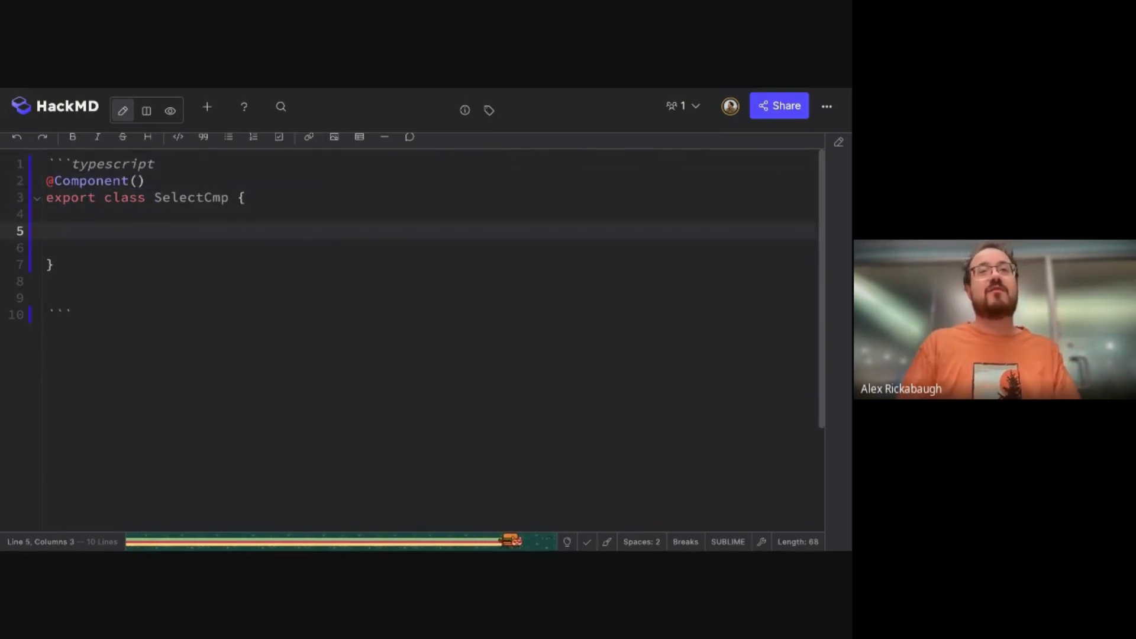
text(si)
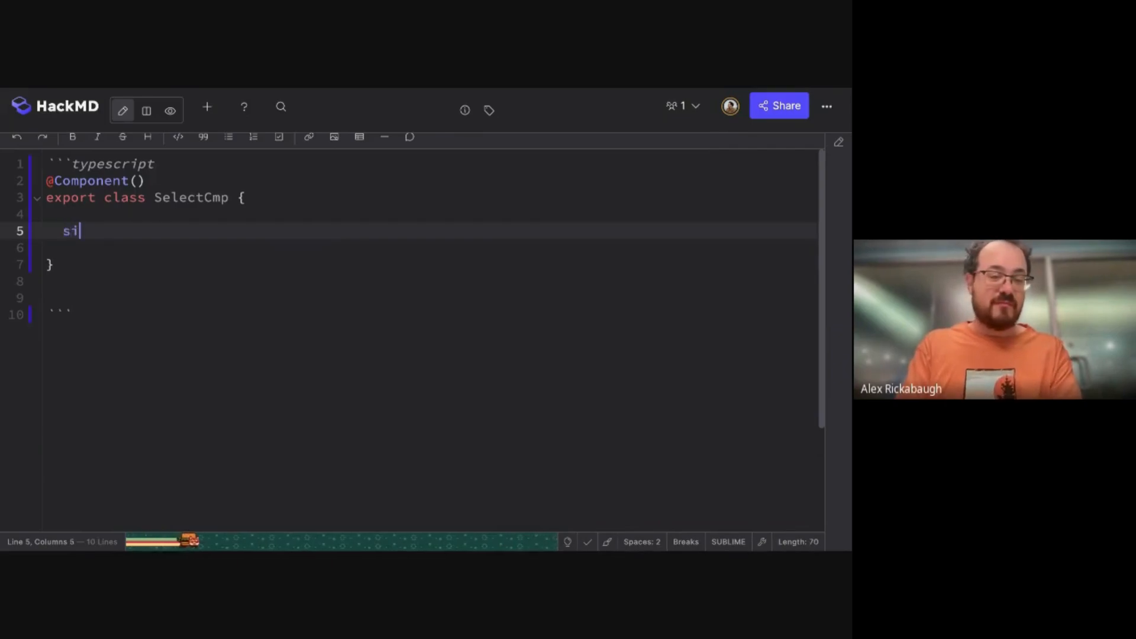
key(Backspace)
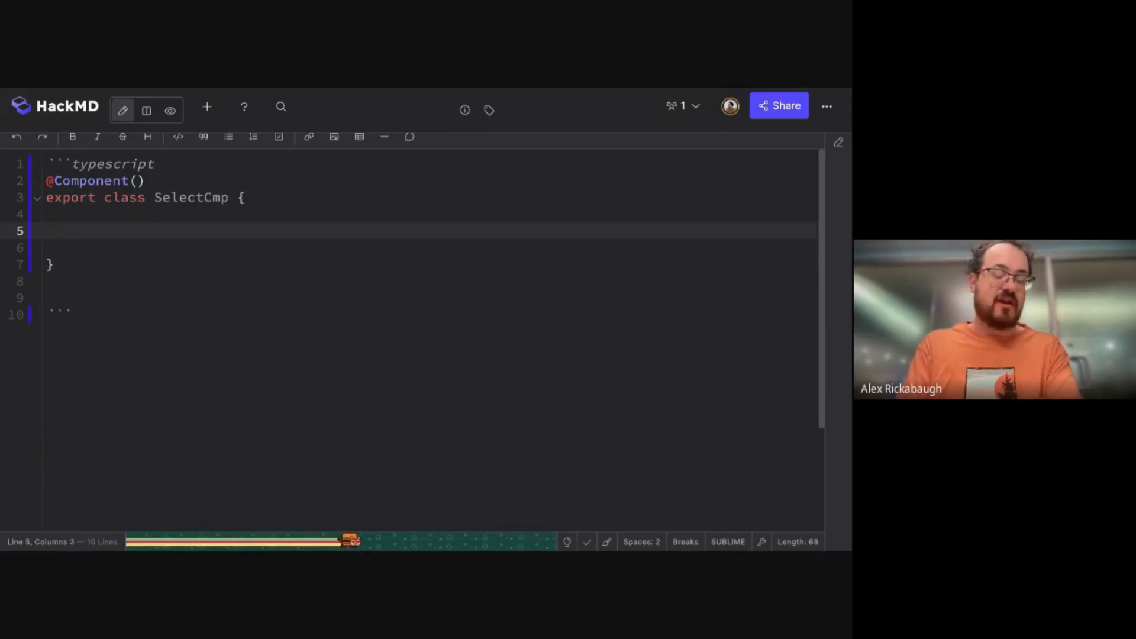
text(options = sig)
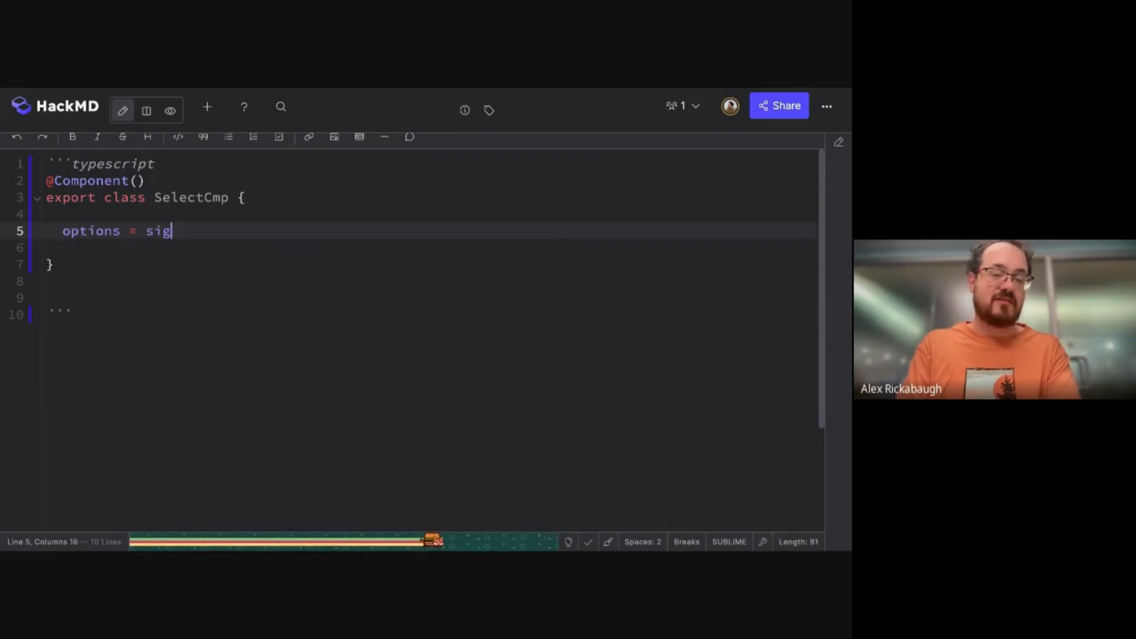
text(nal<string[]>)
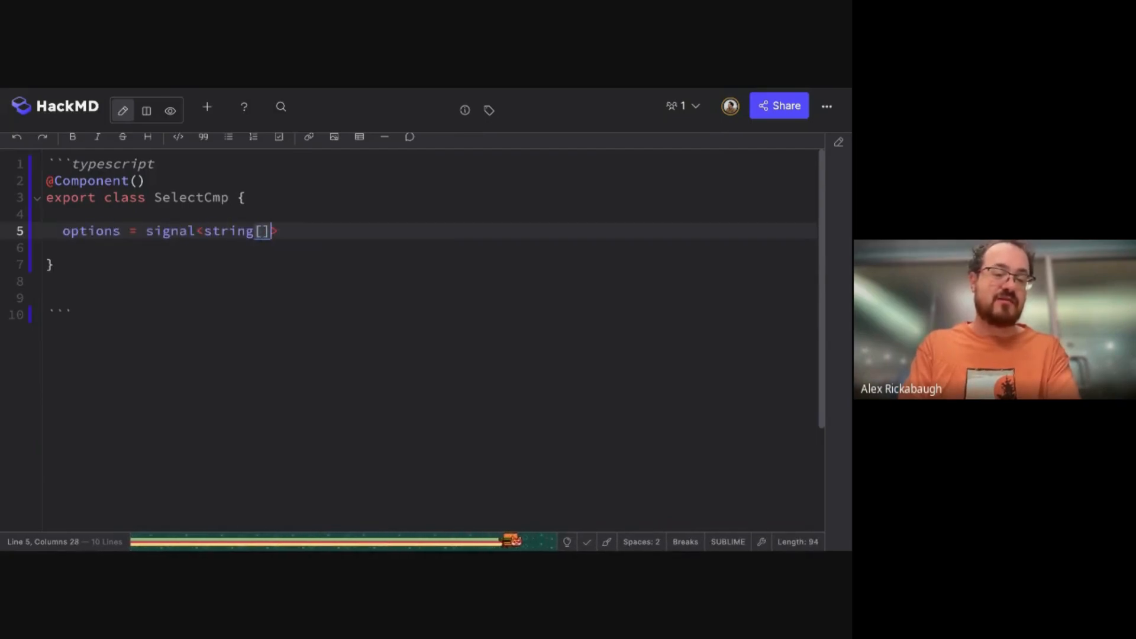
text(();)
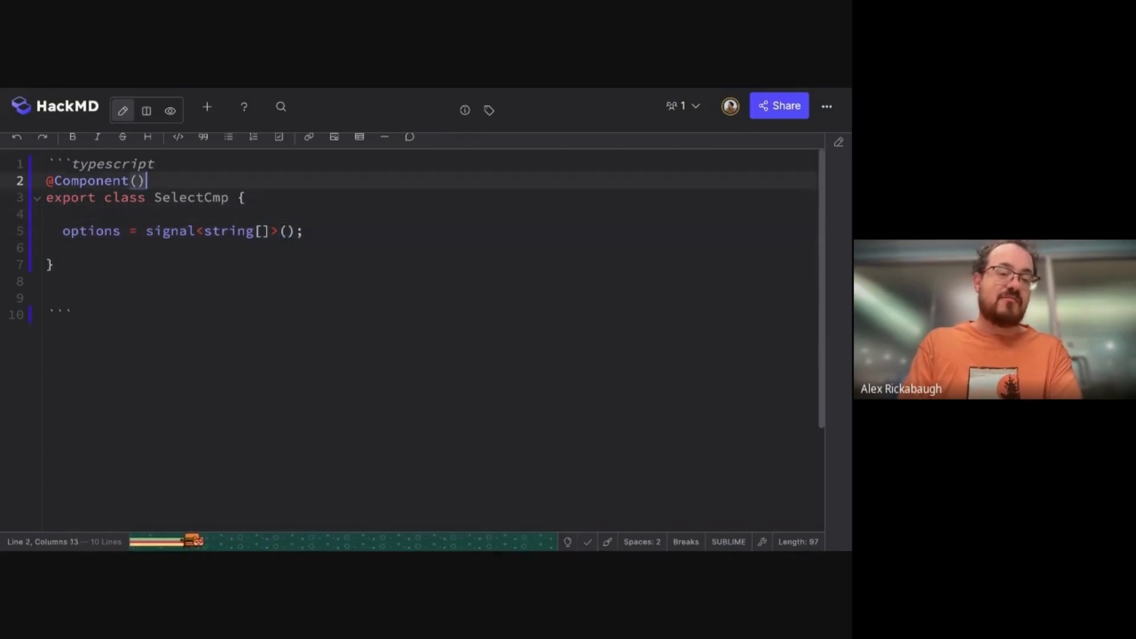
text({)
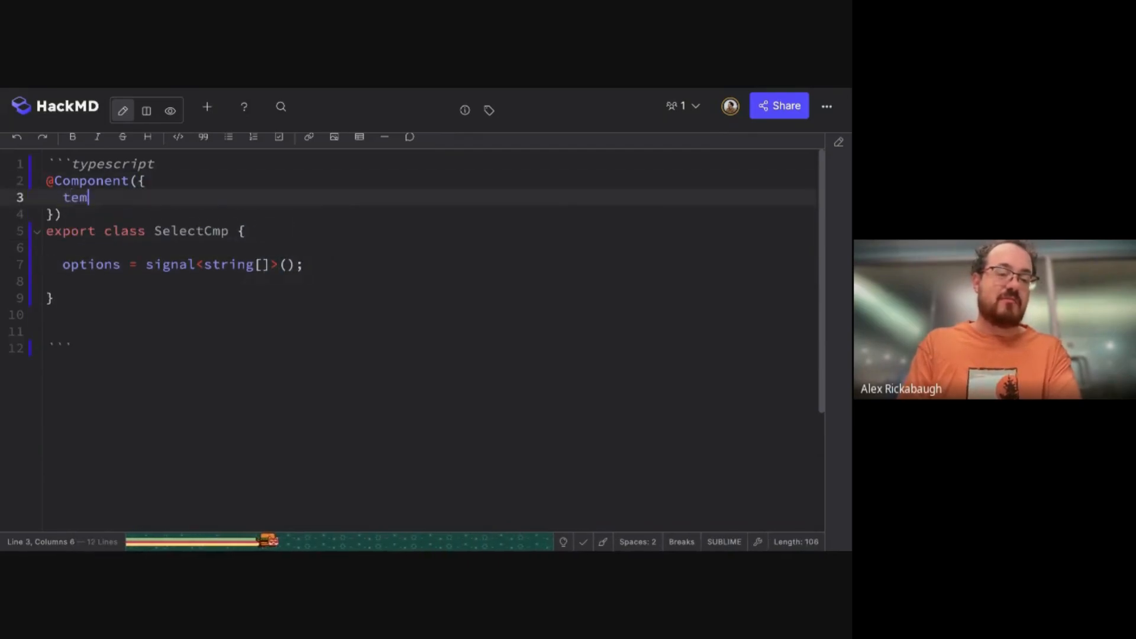
text(plate: `)
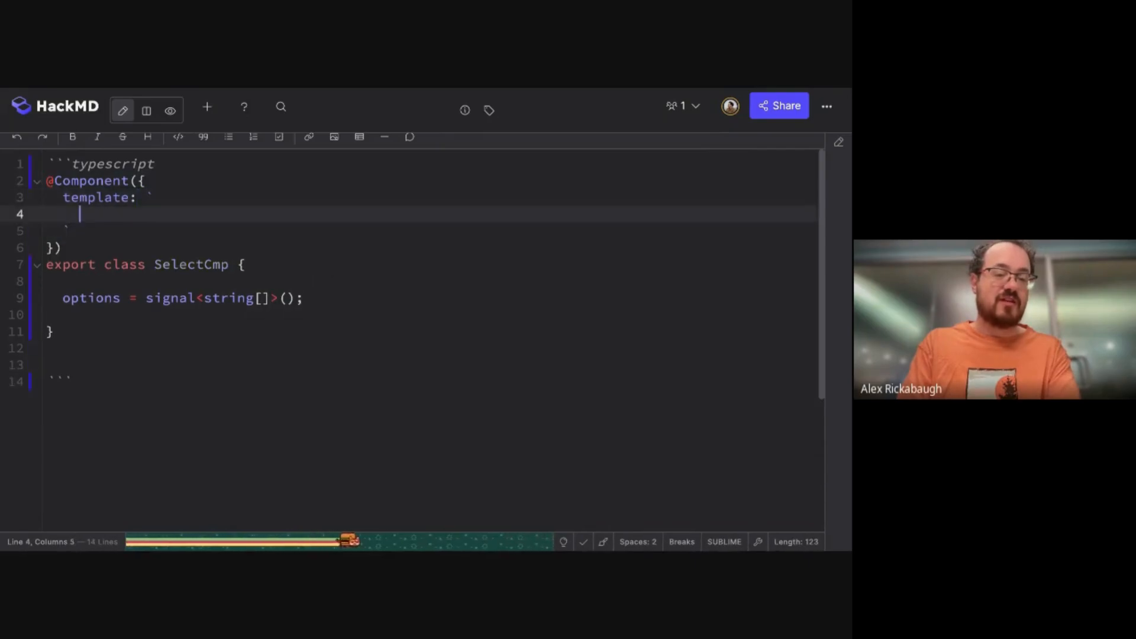
text(@for ())
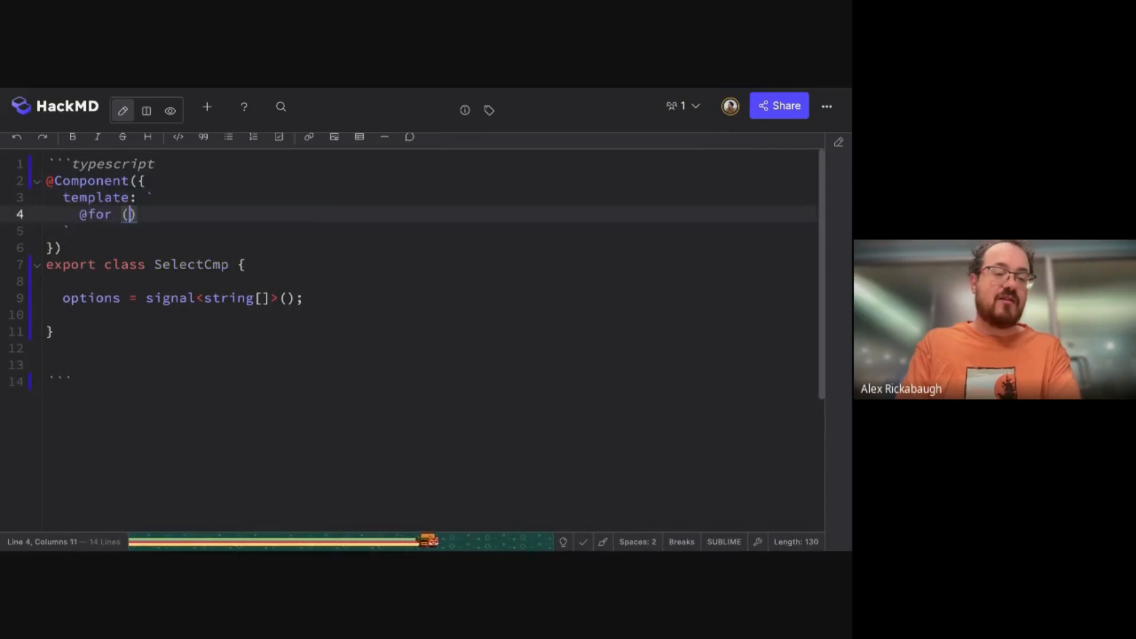
text(option of)
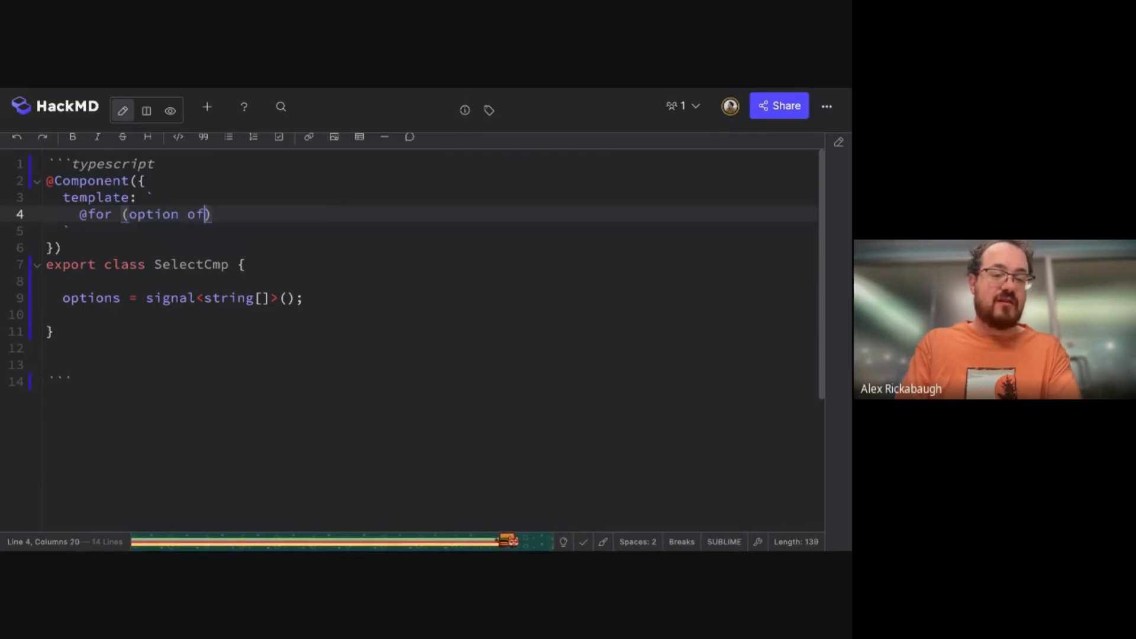
text(options(); track option) {)
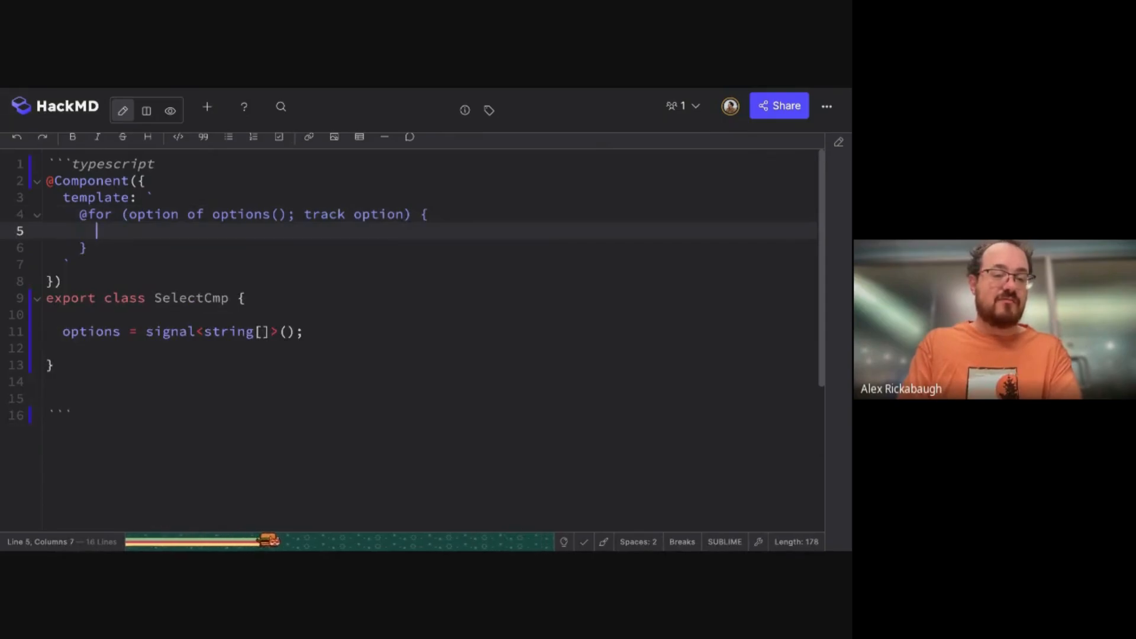
text(<li>{})
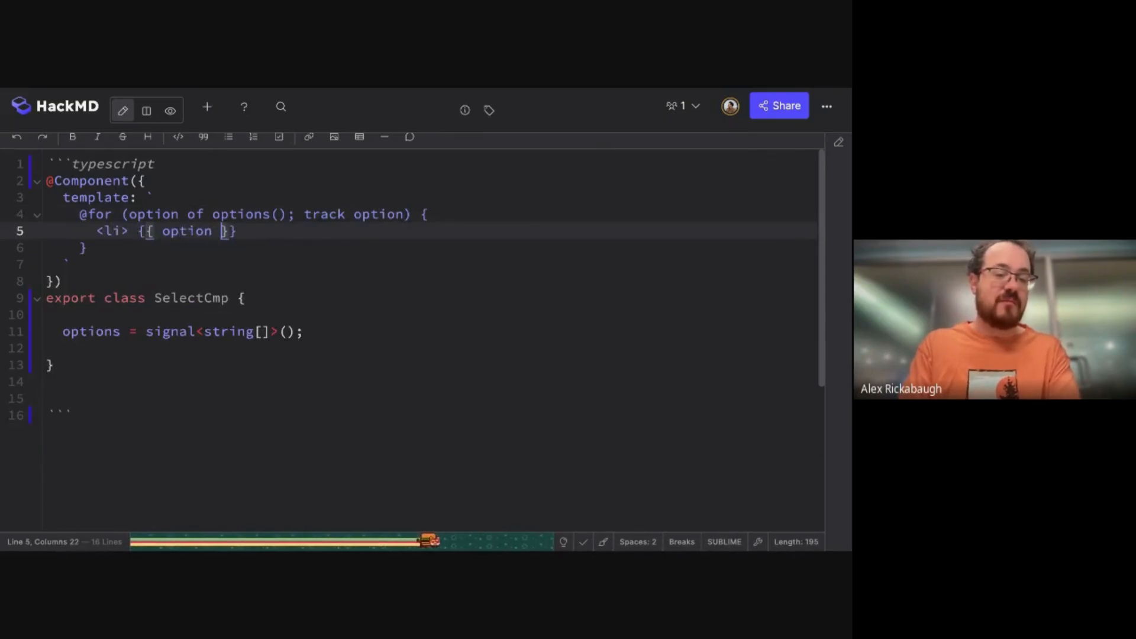
click(122, 230)
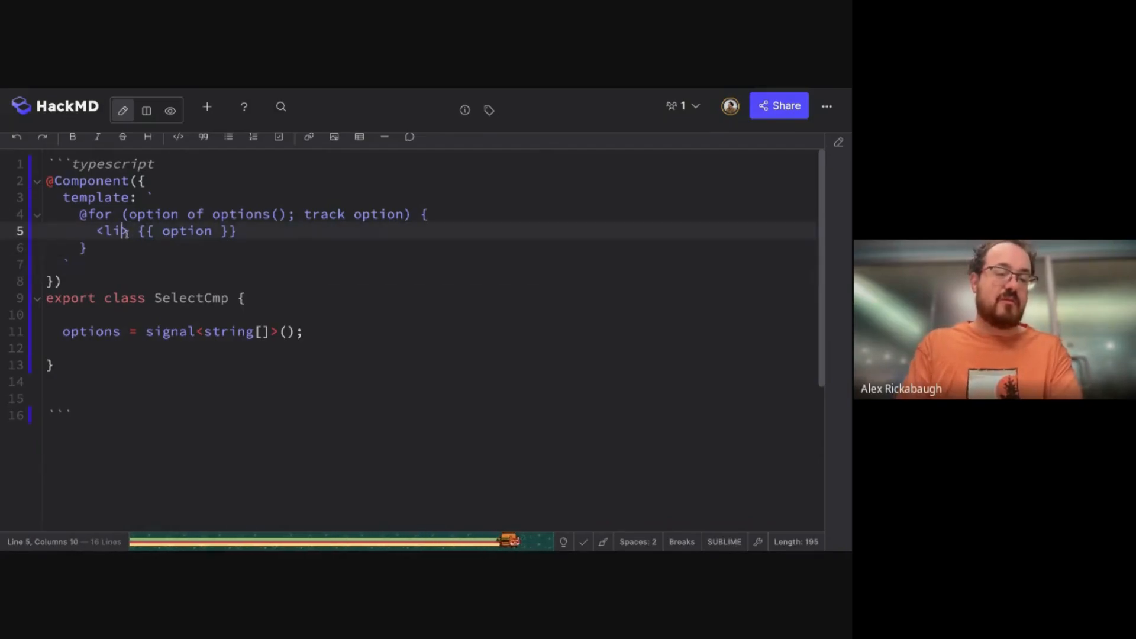
text((click)="select($index)
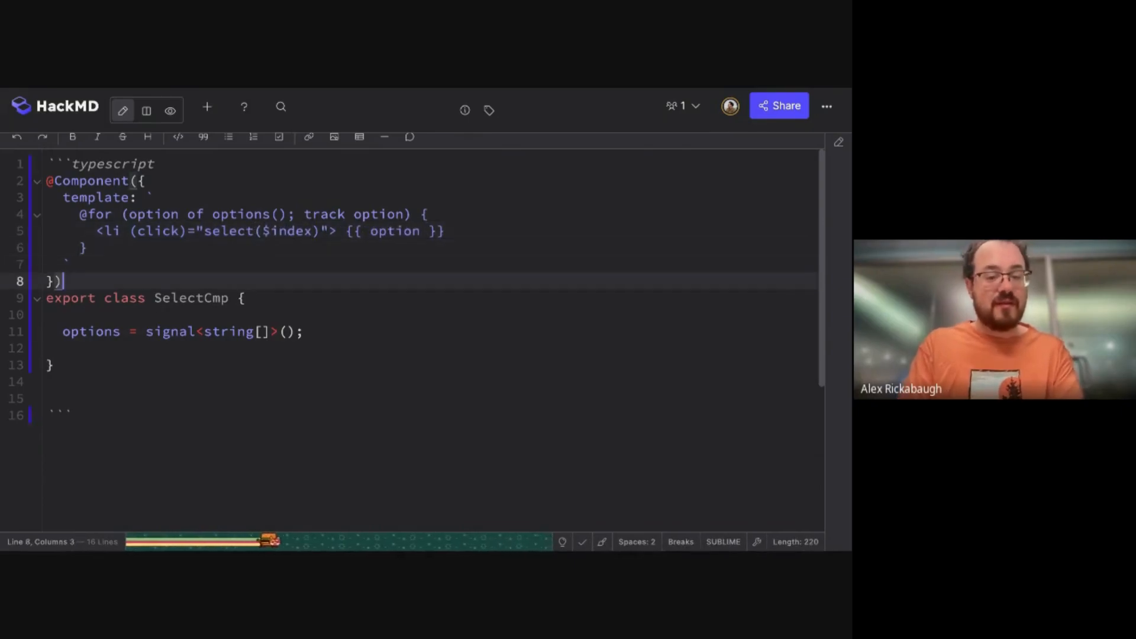
Step: Declare index = signal(-1); in SelectCmp
text(index)
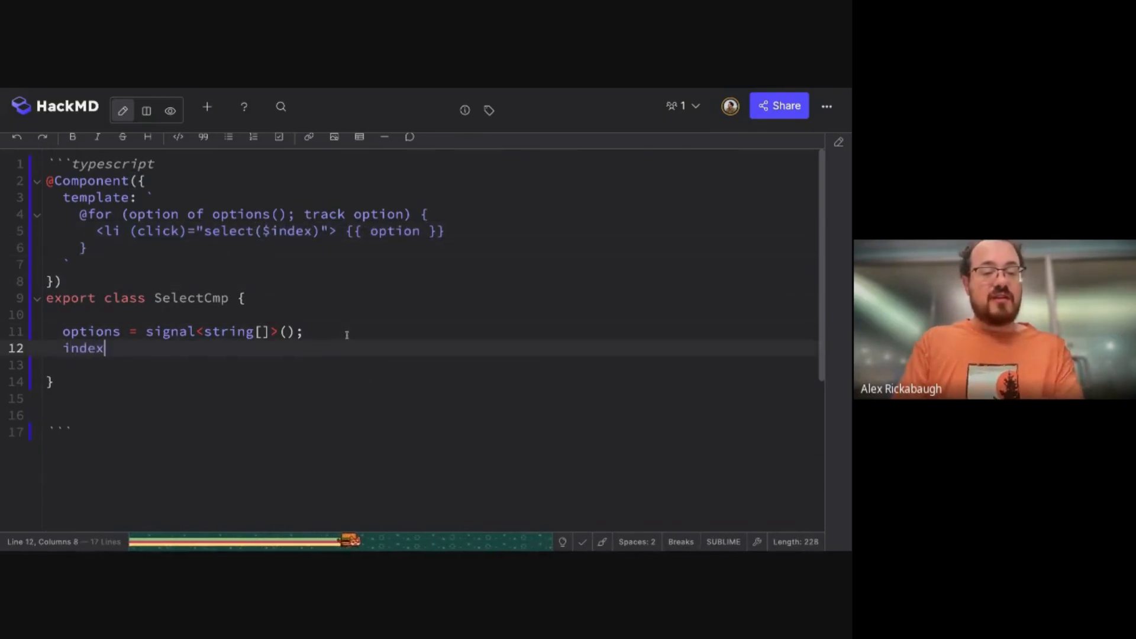
text(= se)
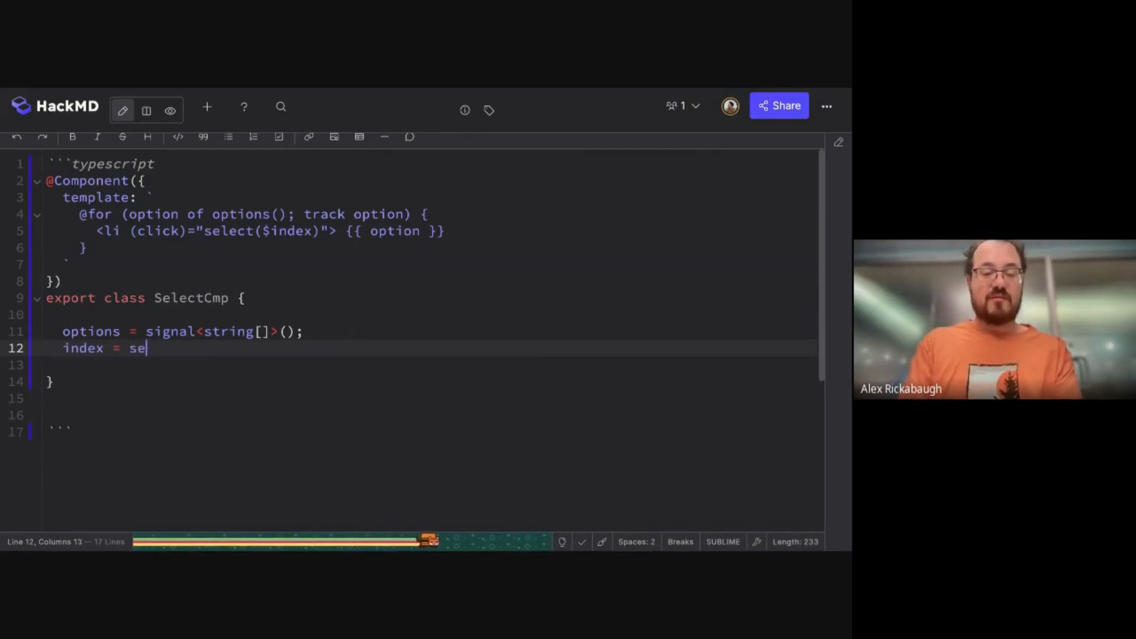
key(Backspace)
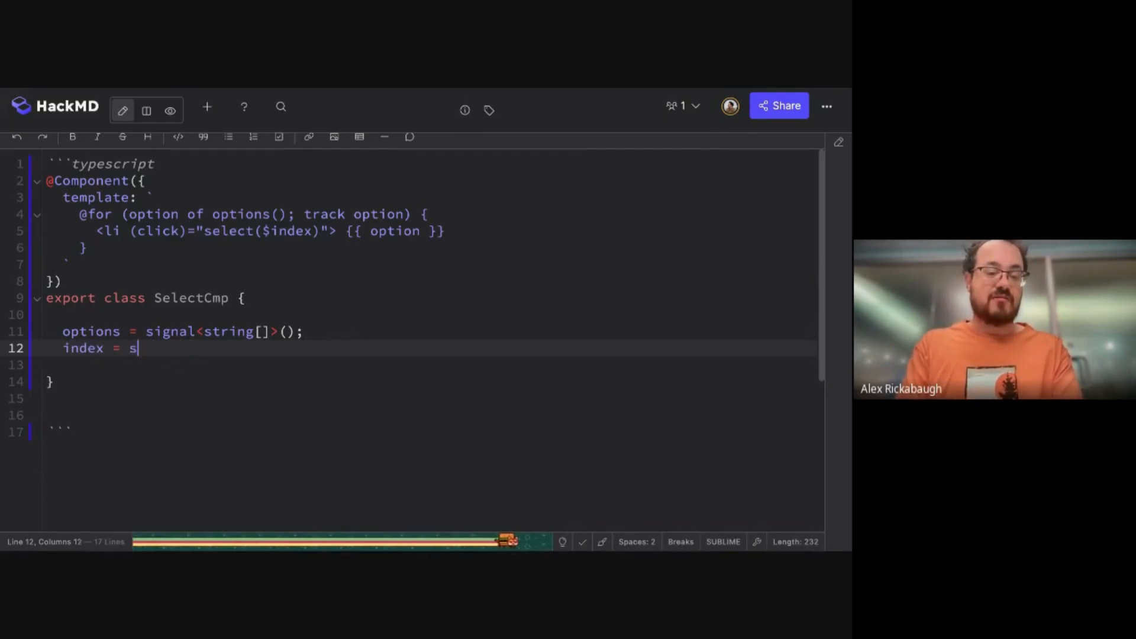
text(ignal(-1);)
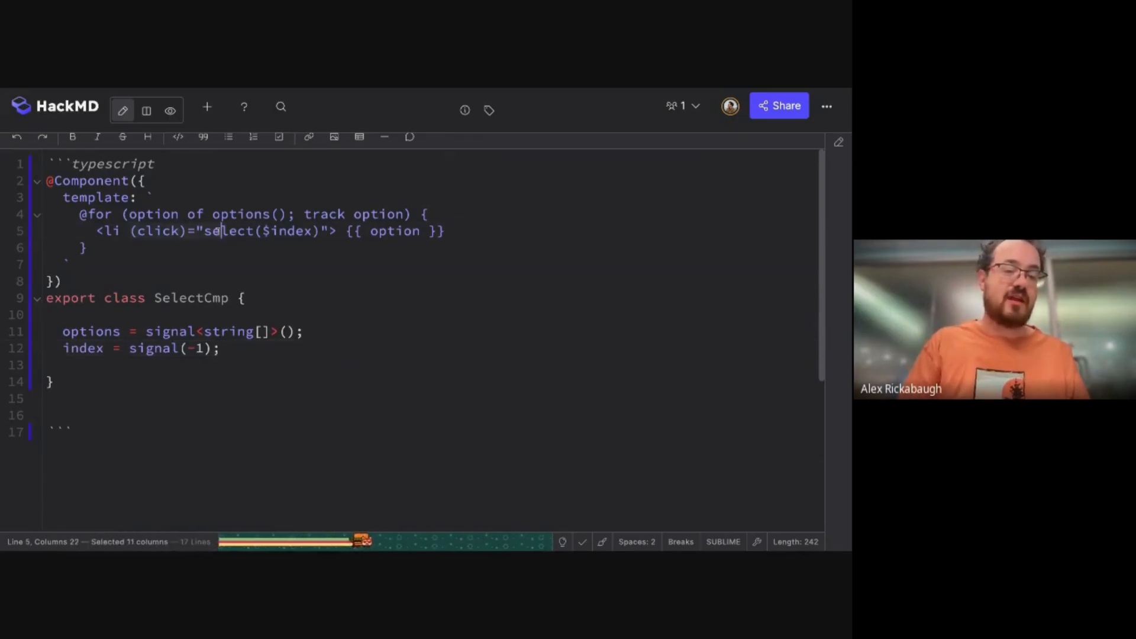
Step: Add a select(idx: number) method calling this.index.set(idx)
text(select())
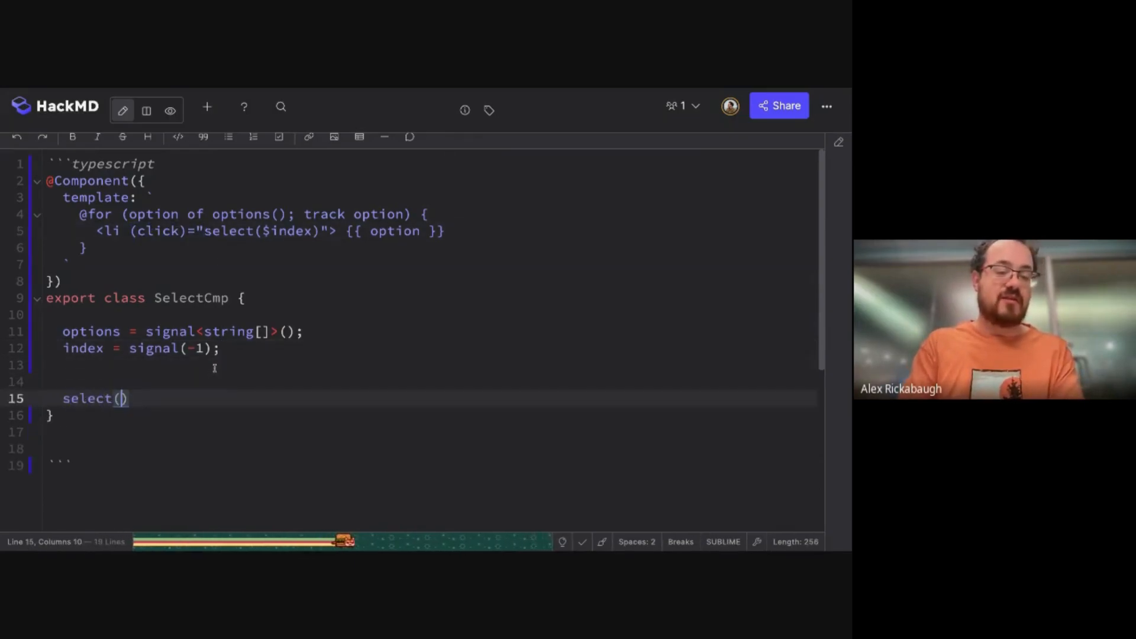
text(idx: number)
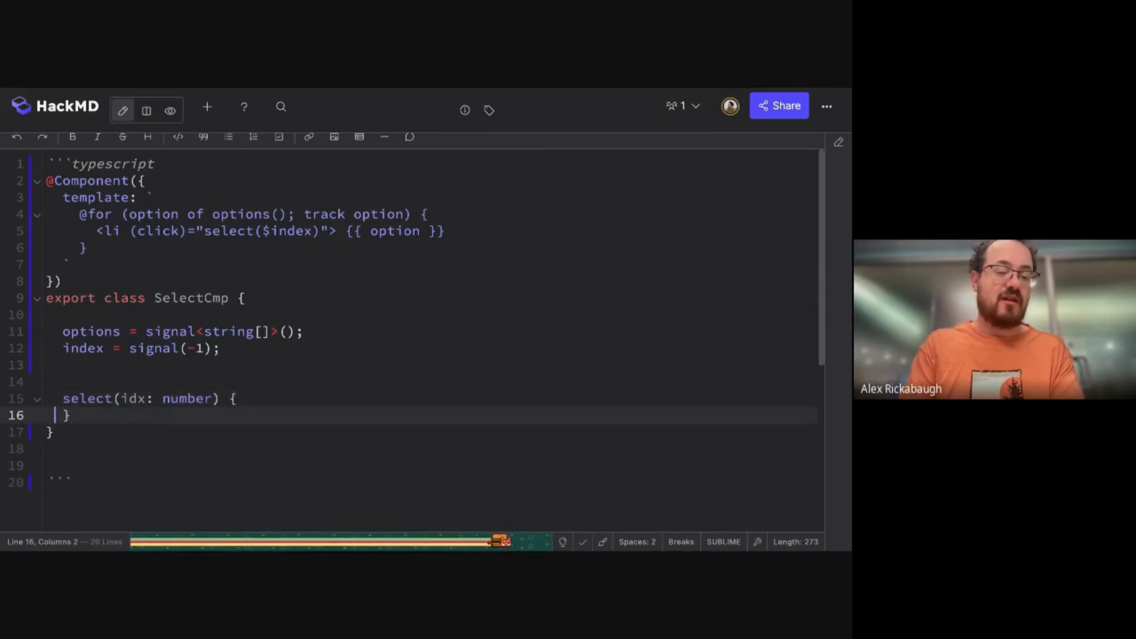
text(this.inded)
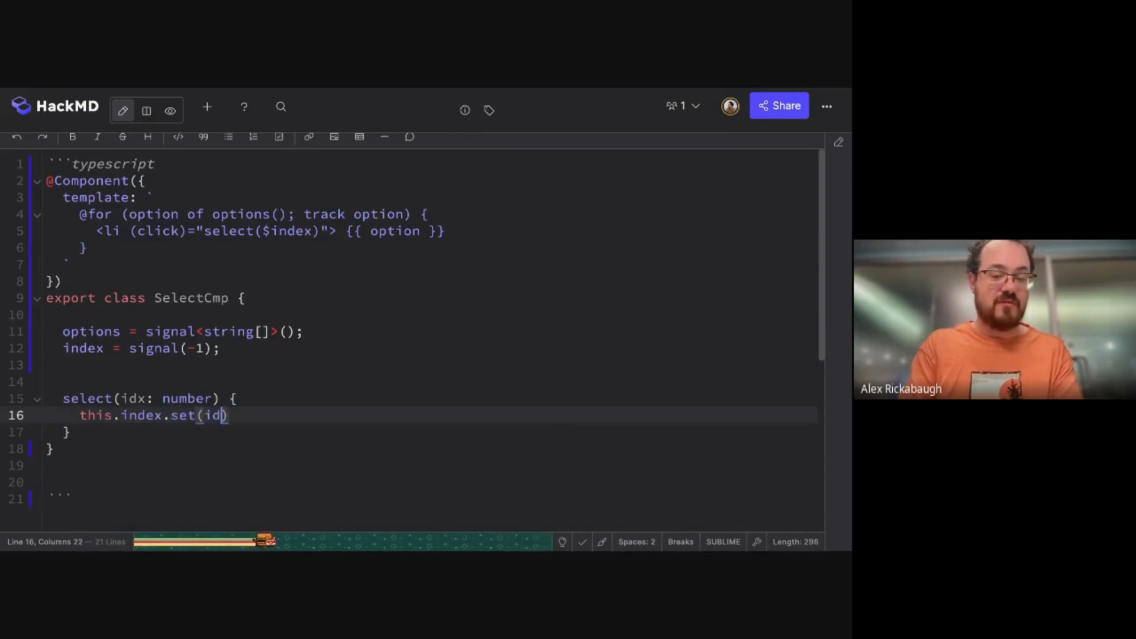
text(x);)
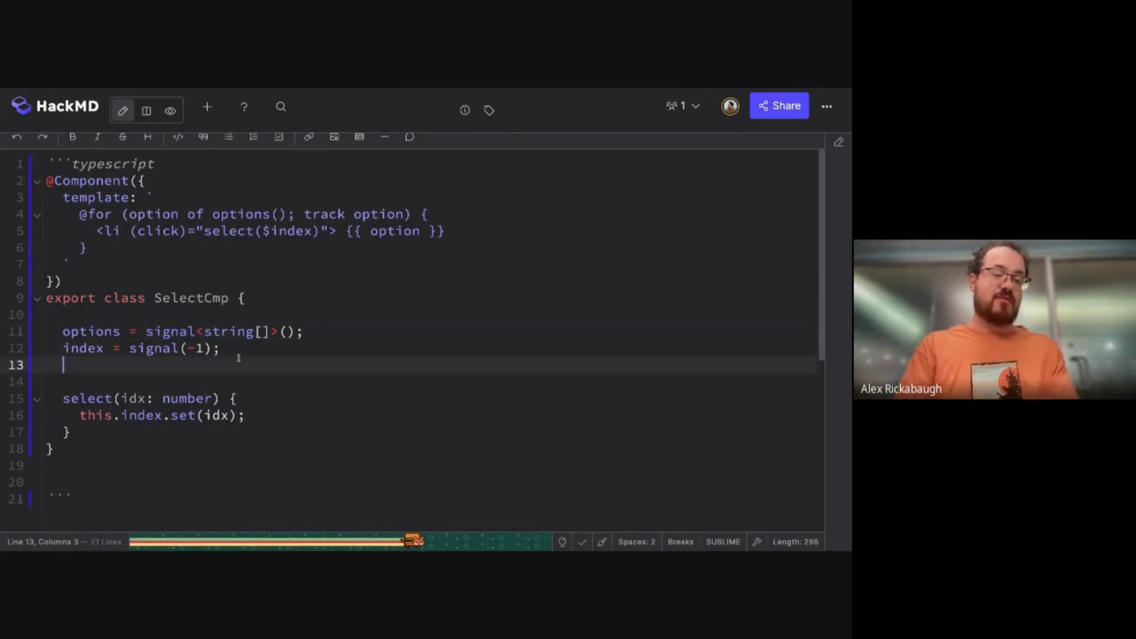
Step: Write setOptions(options) calling this.options.set(options) and this.index.set(-1)
text(set)
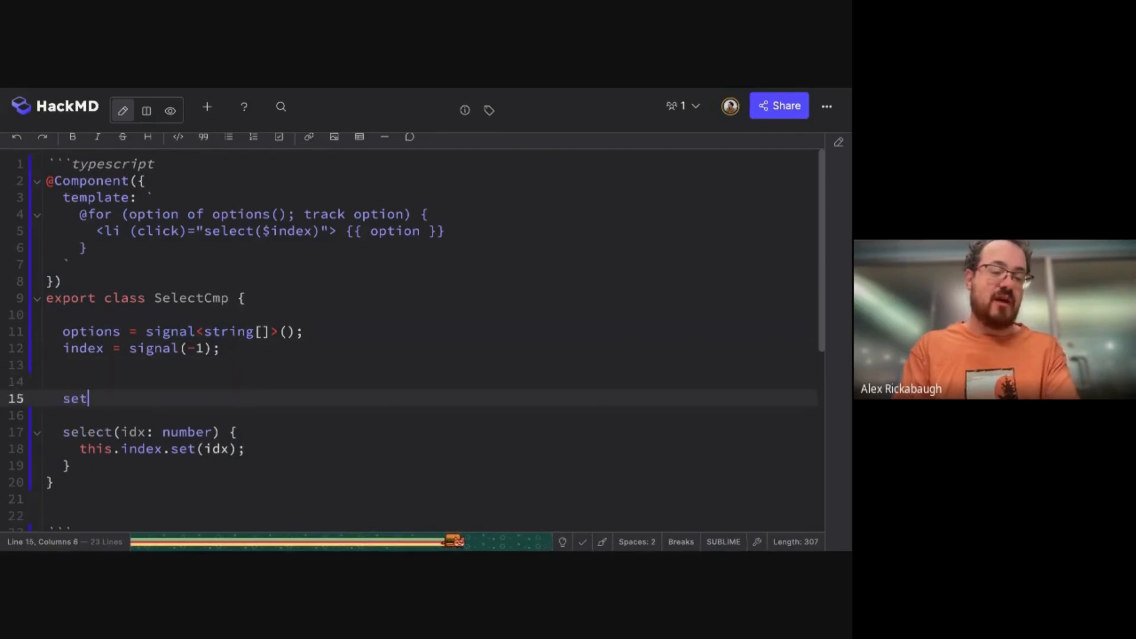
text(Options(options))
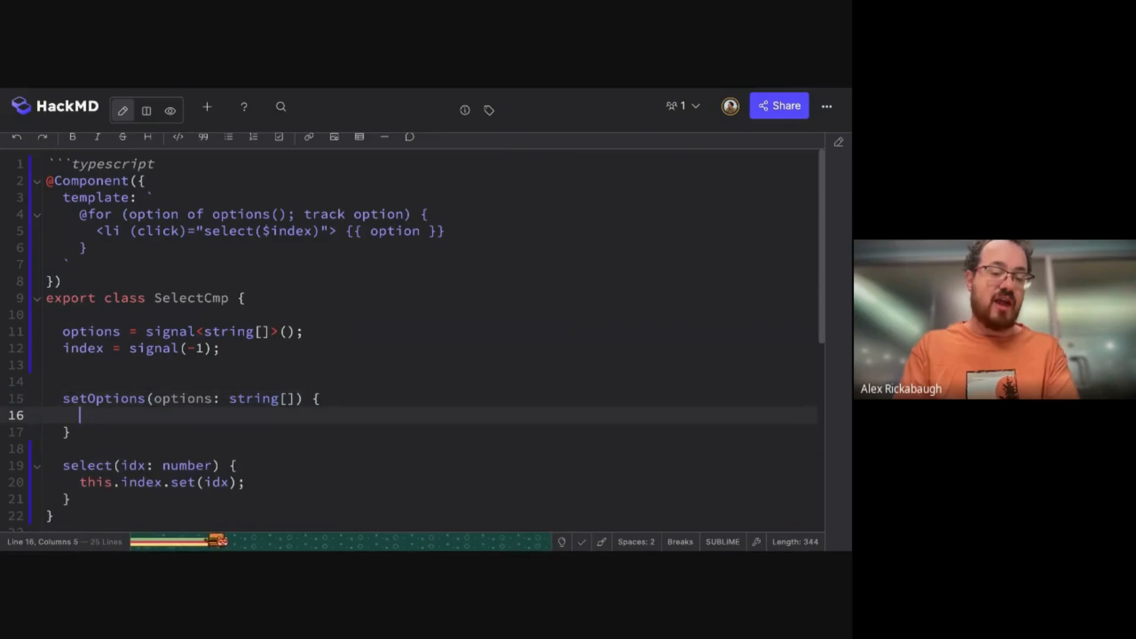
text(this.ope)
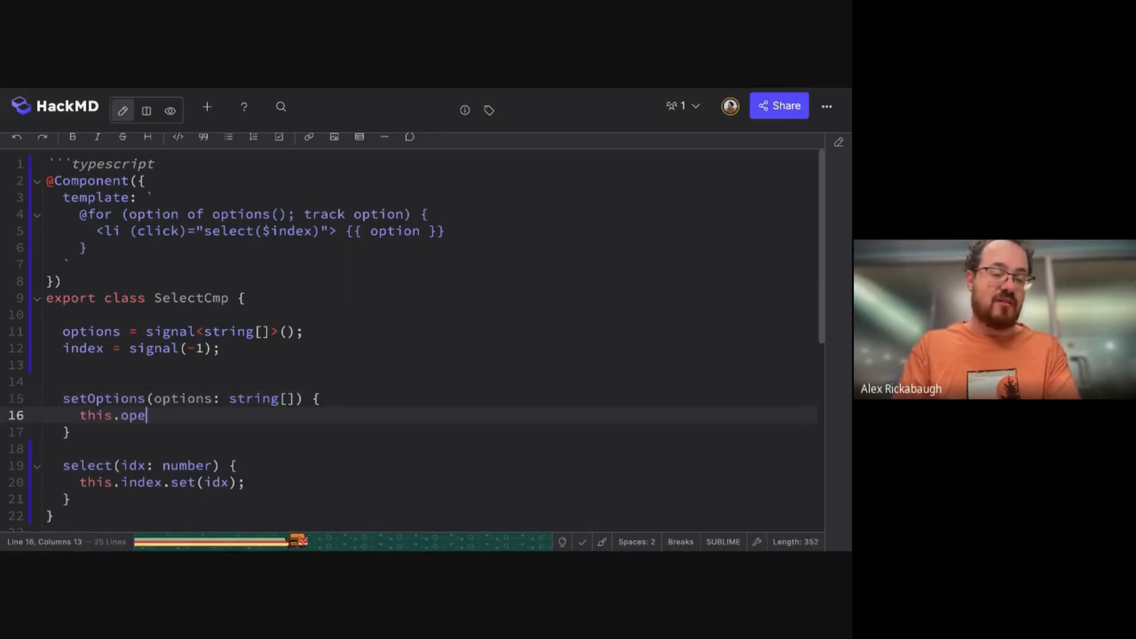
key(Backspace)
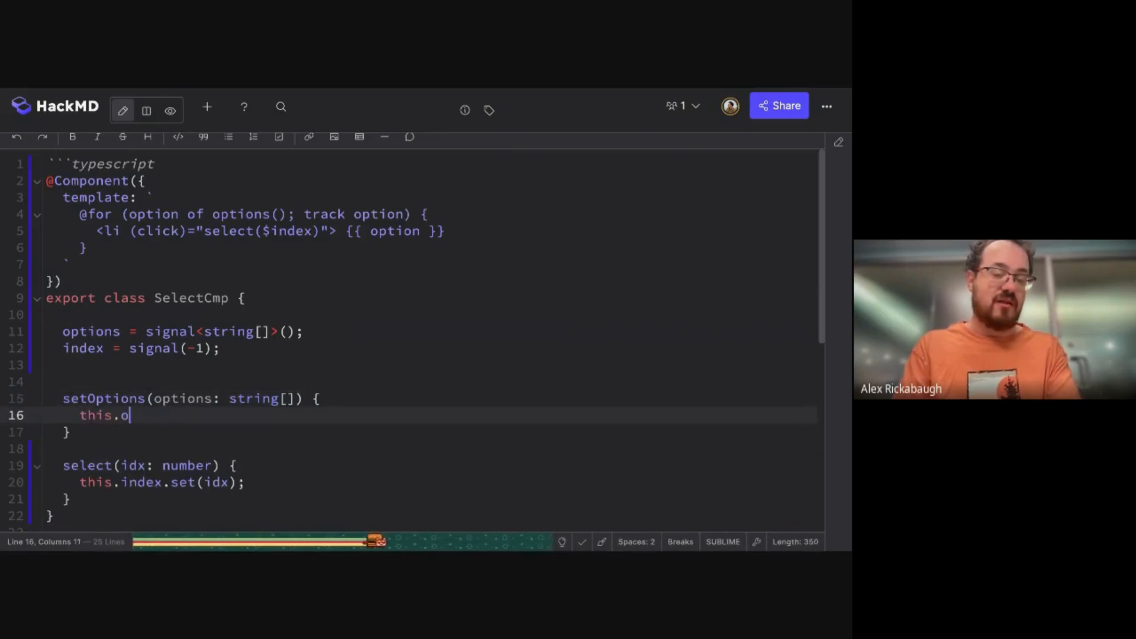
text(ptions.set(options);)
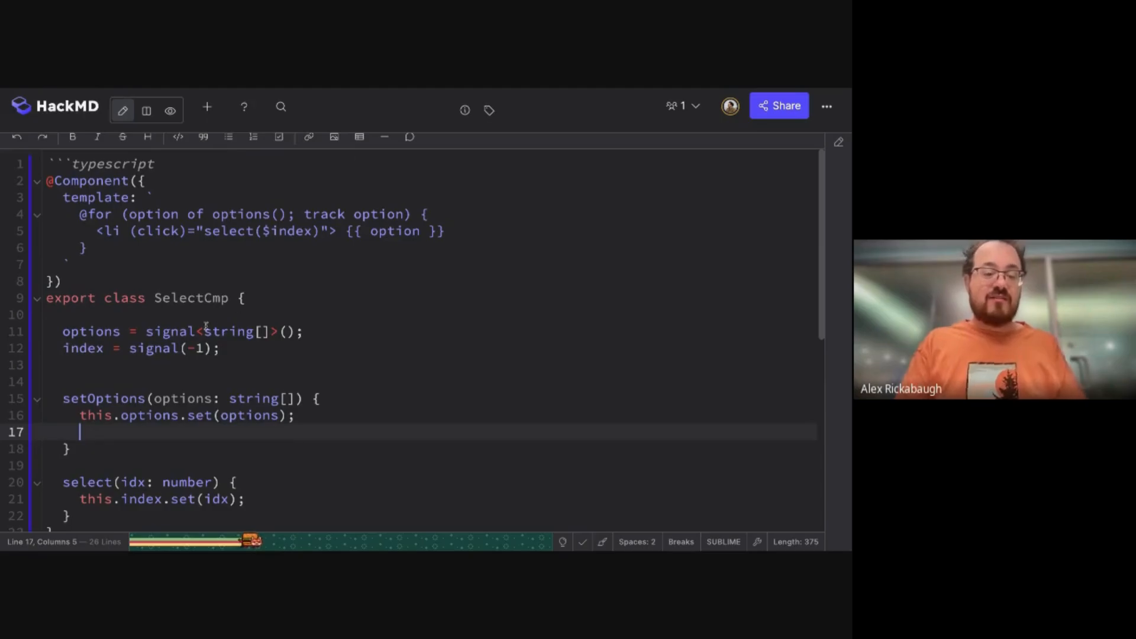
text(this.i)
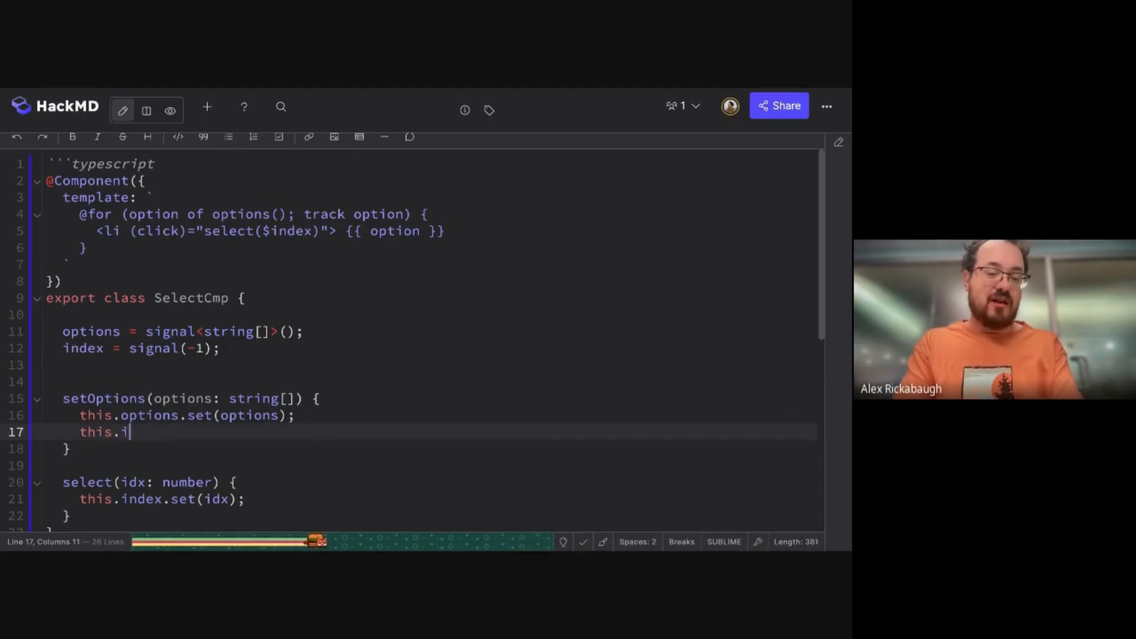
text(ndex.set(-1);)
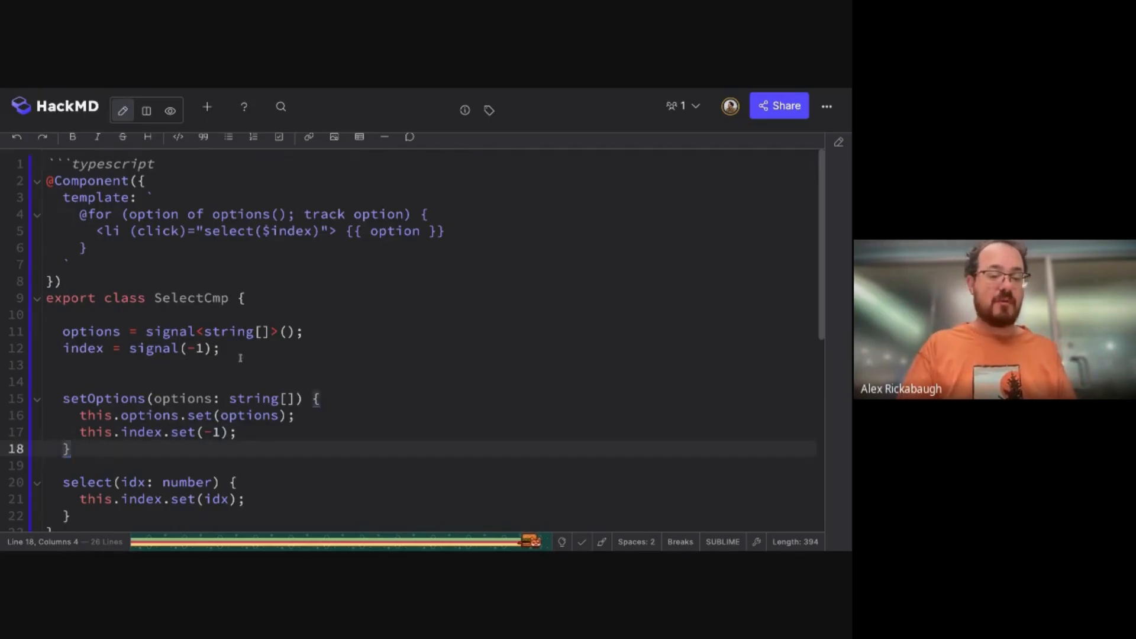
Step: Replace 'signal' with 'input' on the options line and drop the setOptions method
double_click(91, 266)
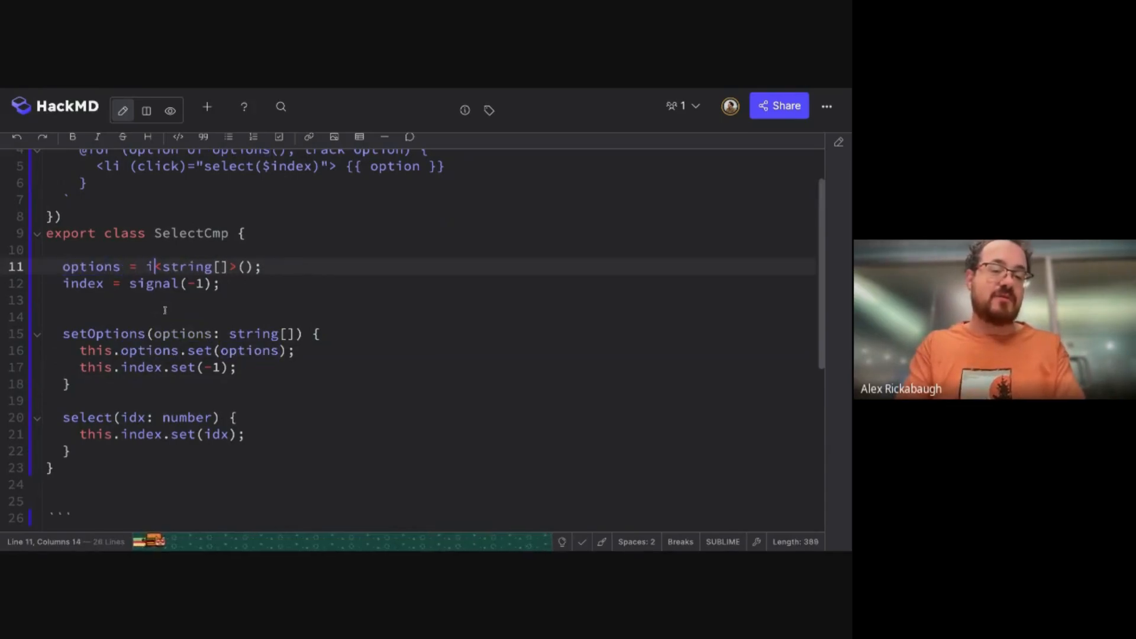
text(nput)
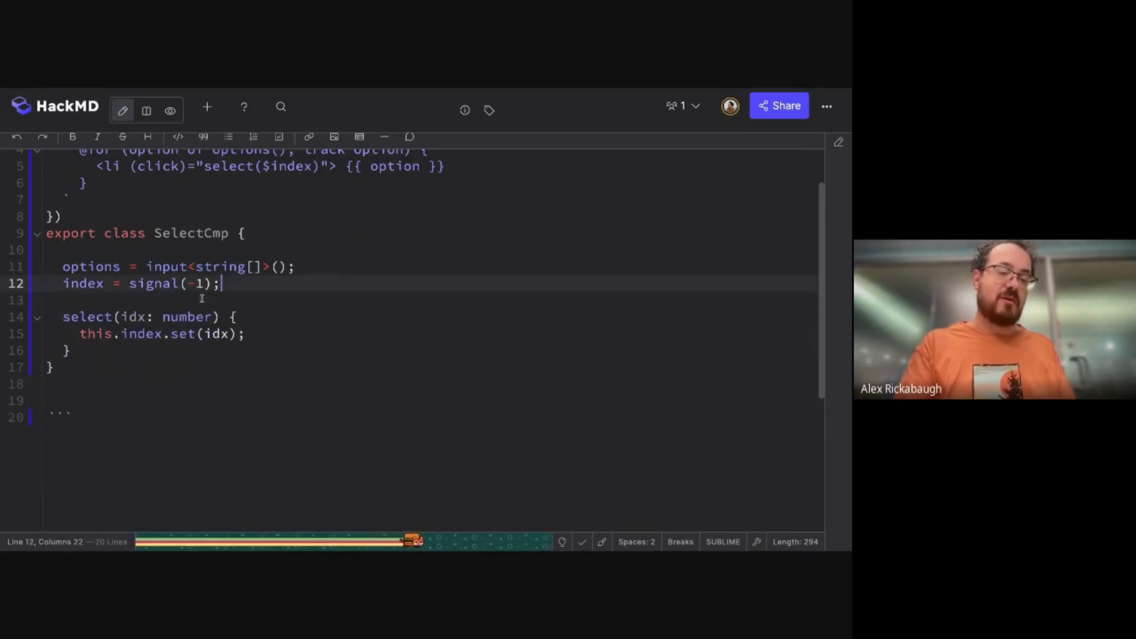
click(294, 267)
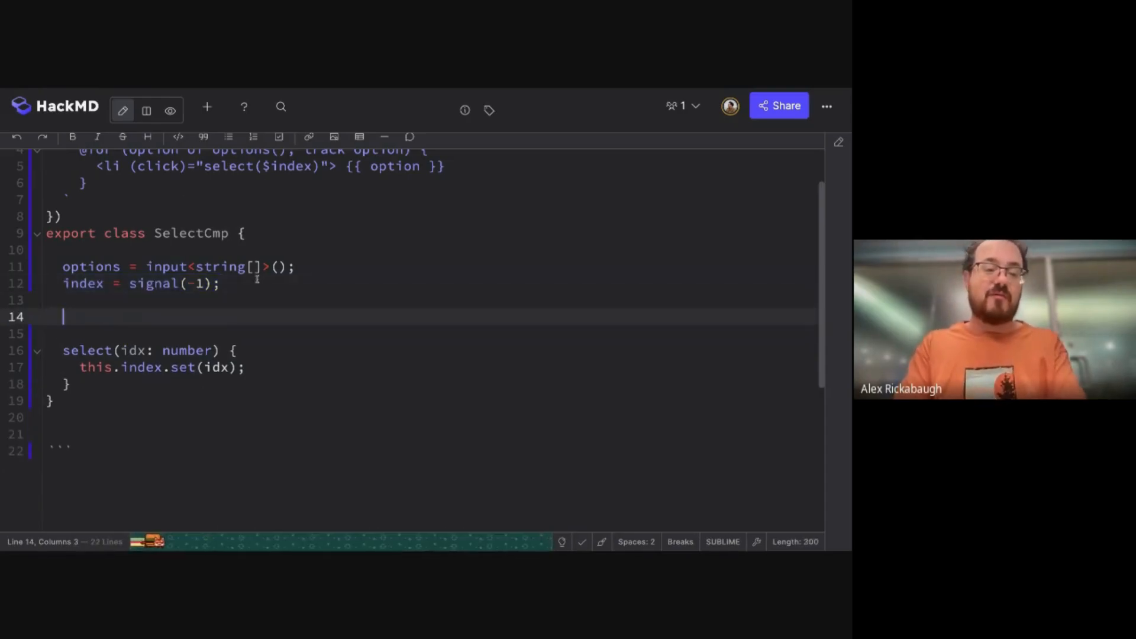
Step: Add constructor() { effect(() => { this.options(); this.index.set(-1); }, {allowSignalWrites: true}) }
text(constru)
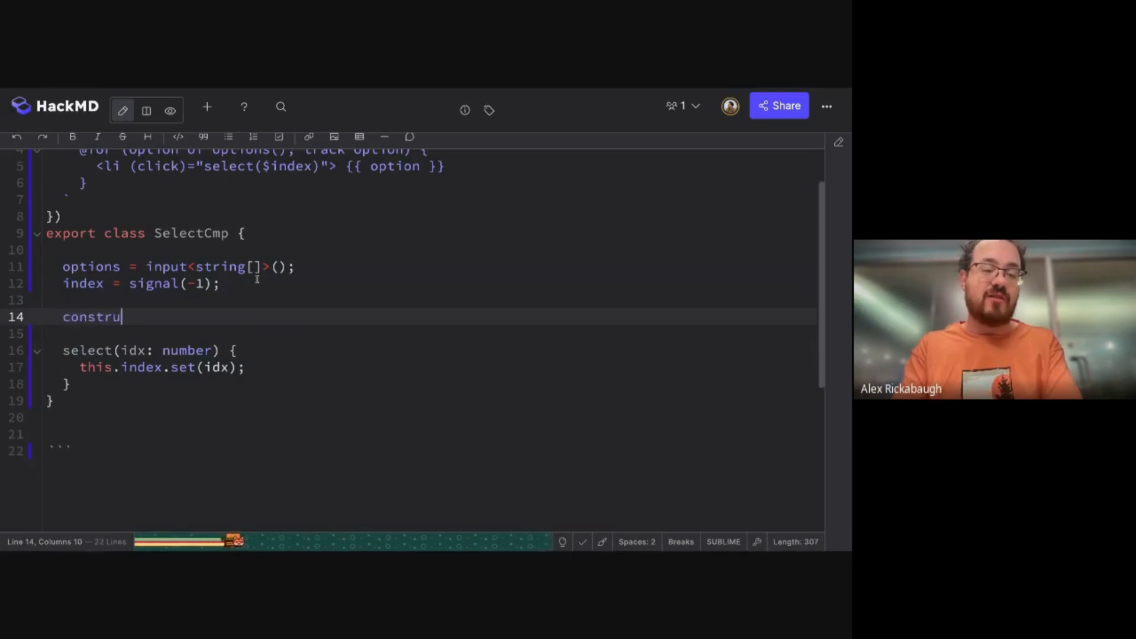
text(ctor() {)
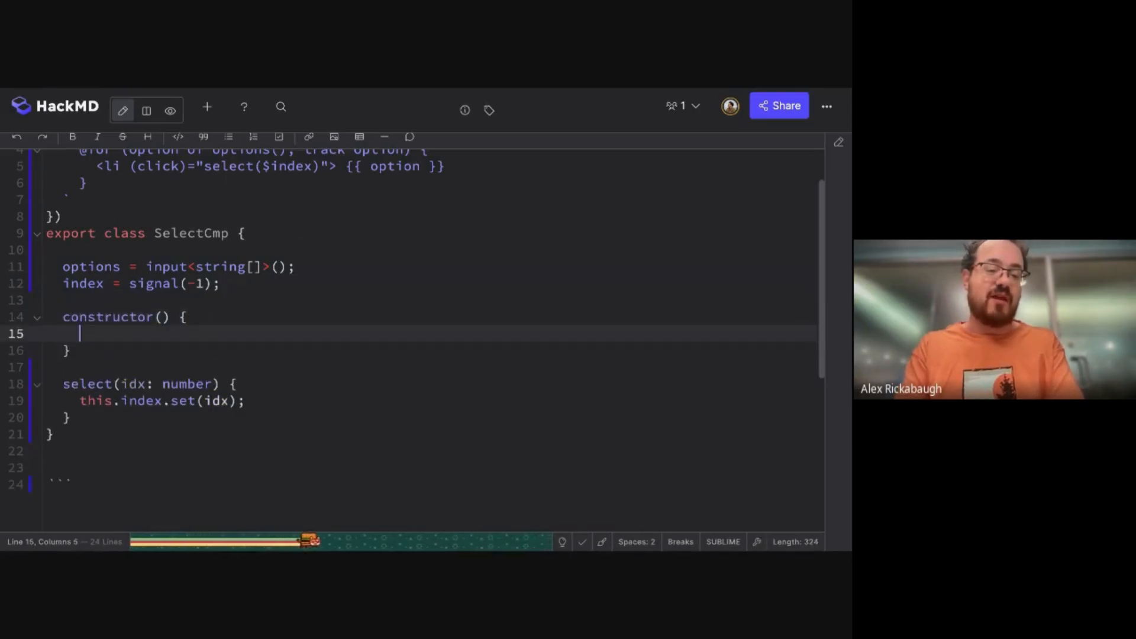
text(effect)
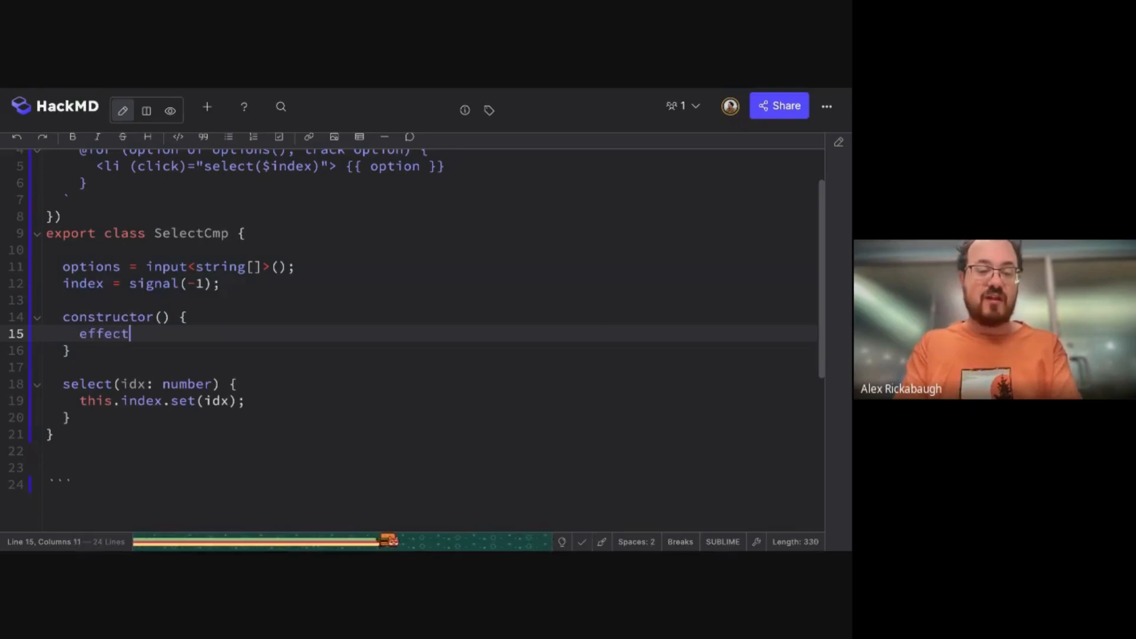
text((() => {)
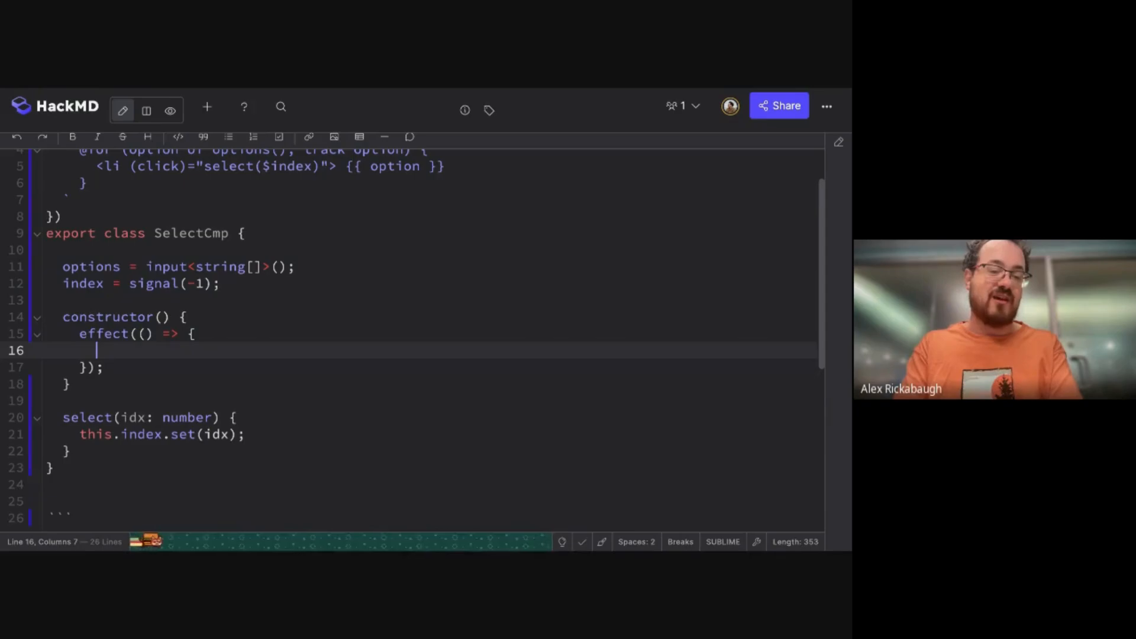
text(th)
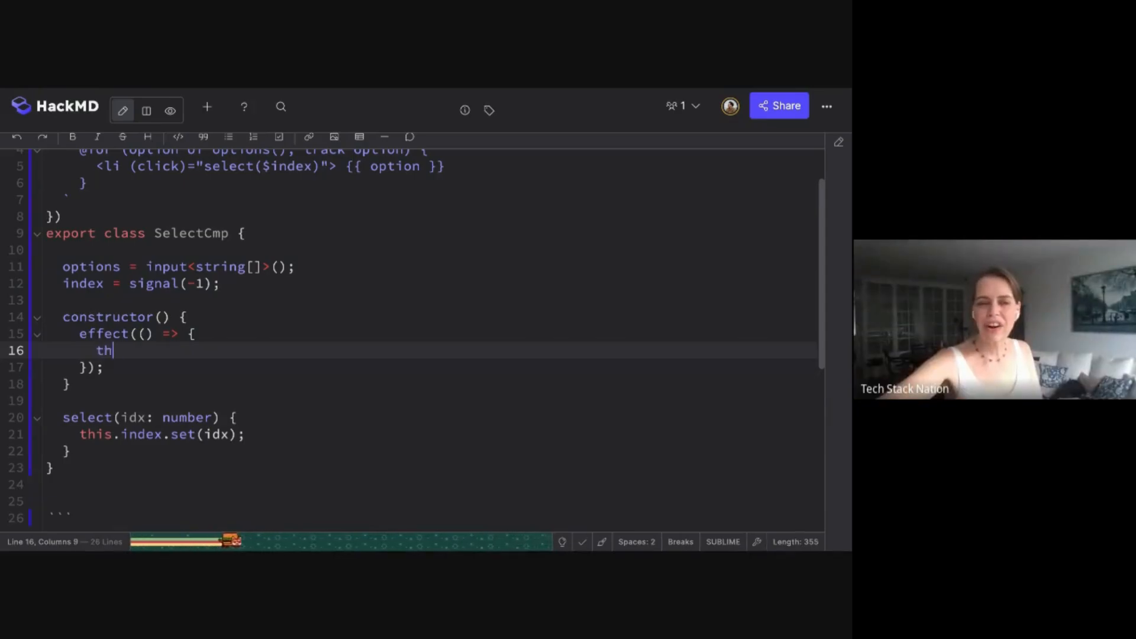
text(is.options();)
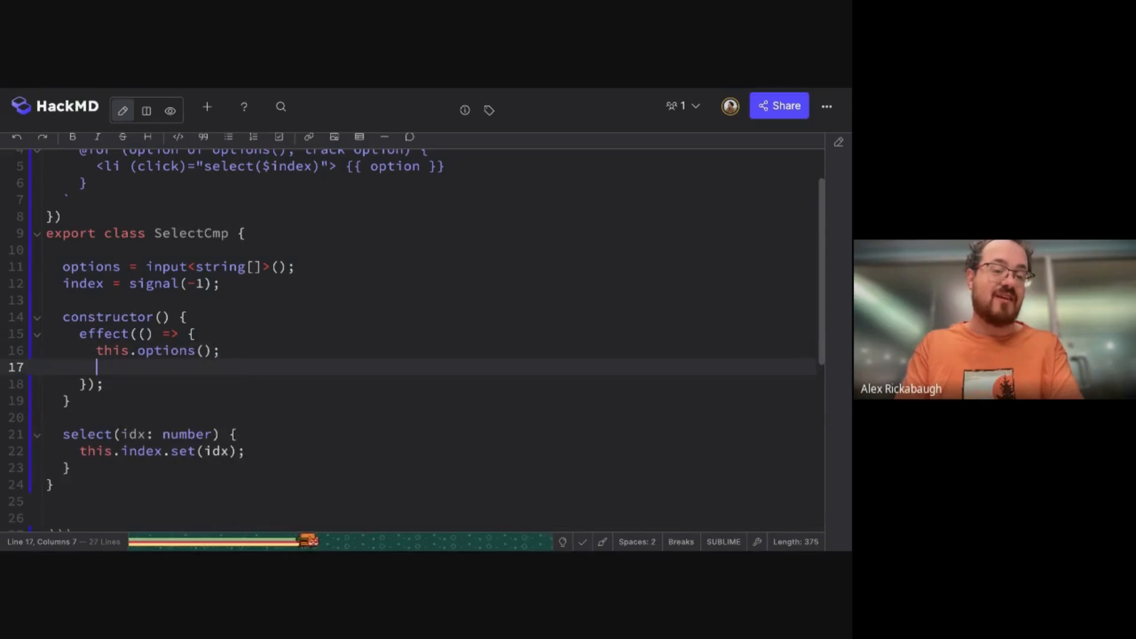
text(this)
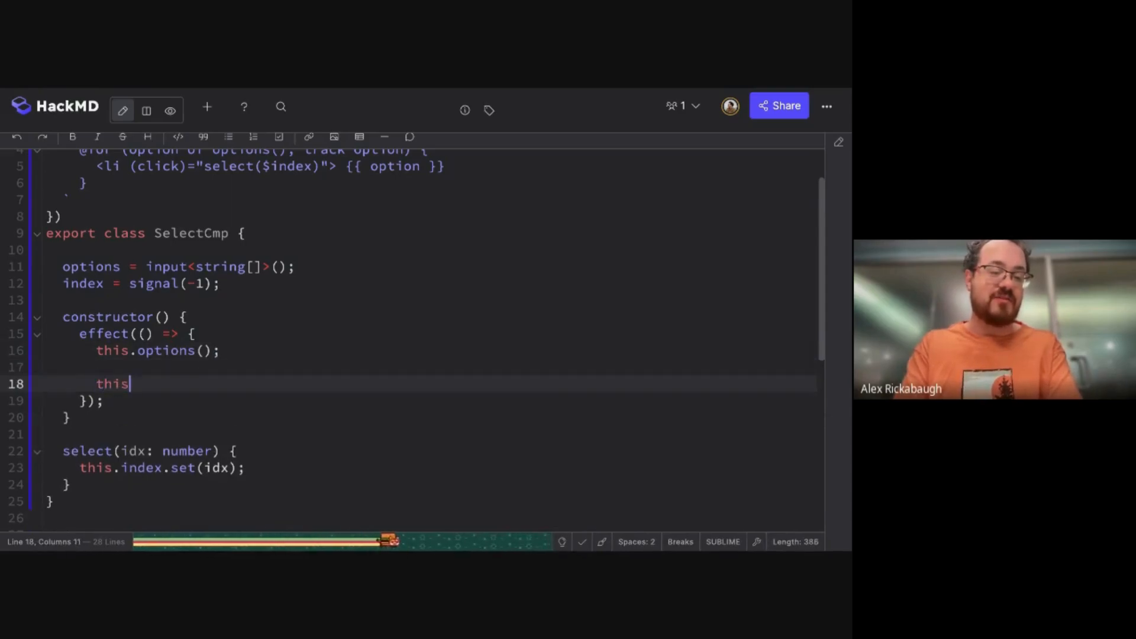
text(.index.set()
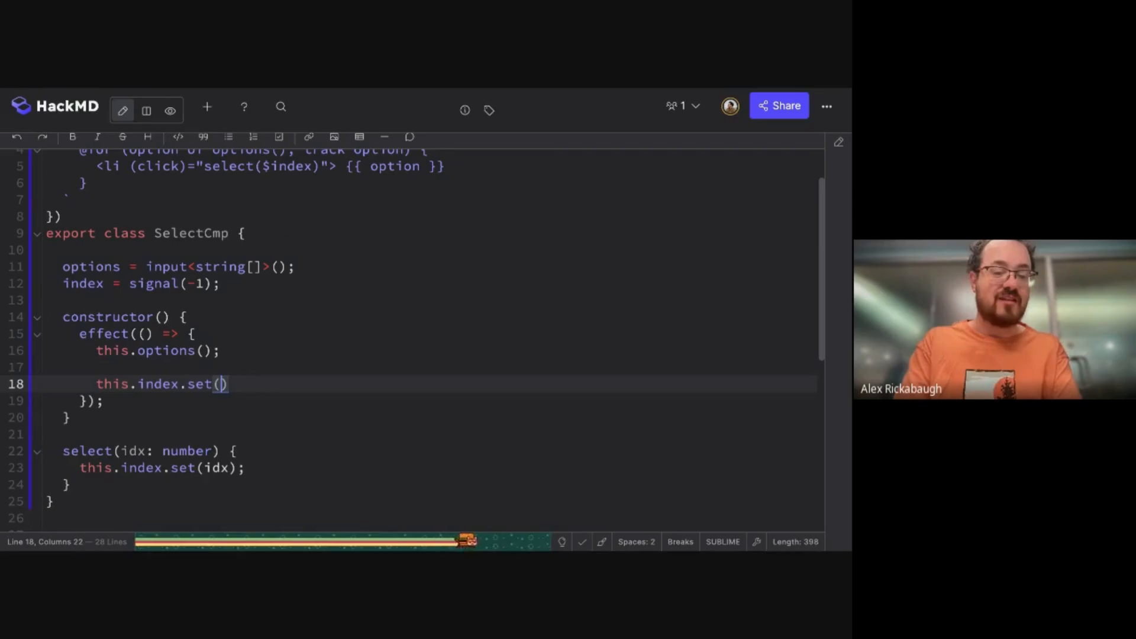
text(-1)
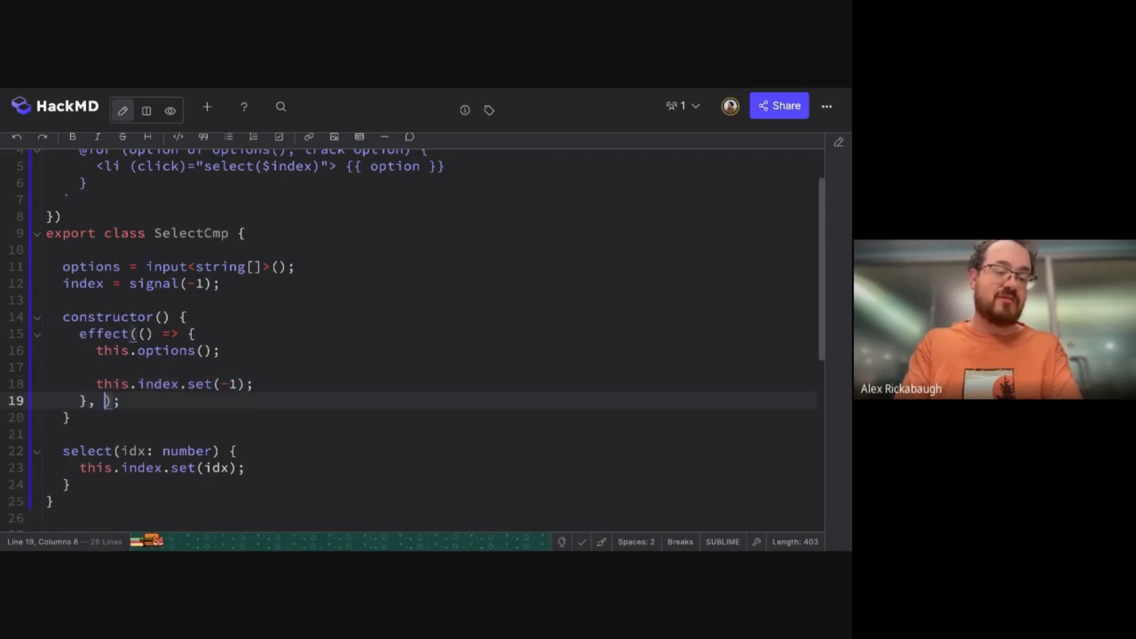
text({allowSignalWrites: tru)
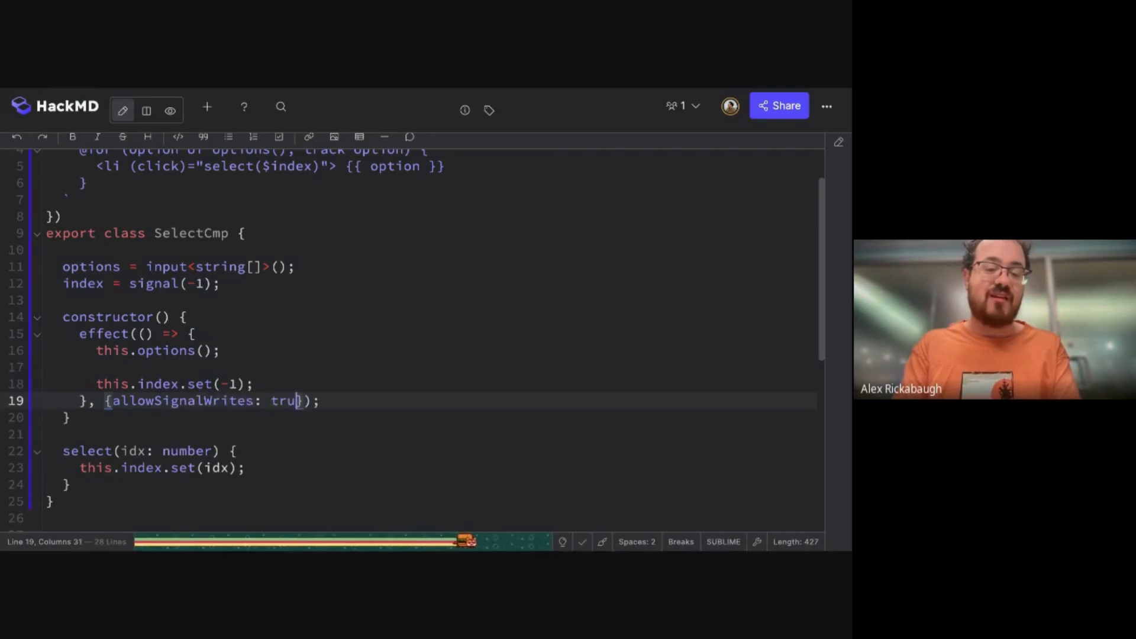
text(e)
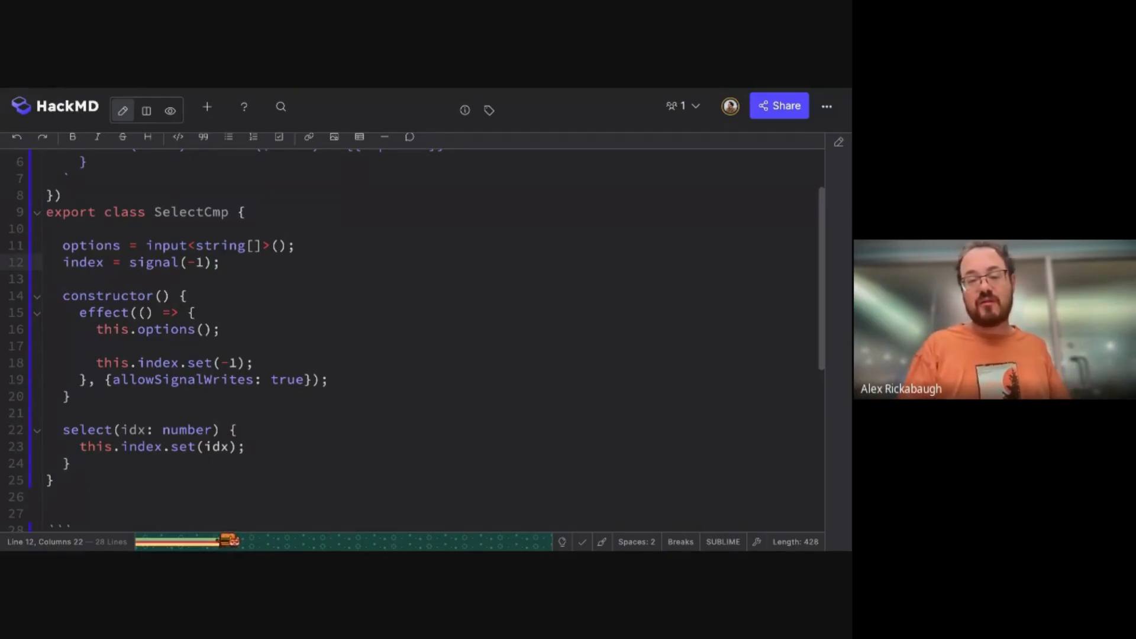
click(221, 262)
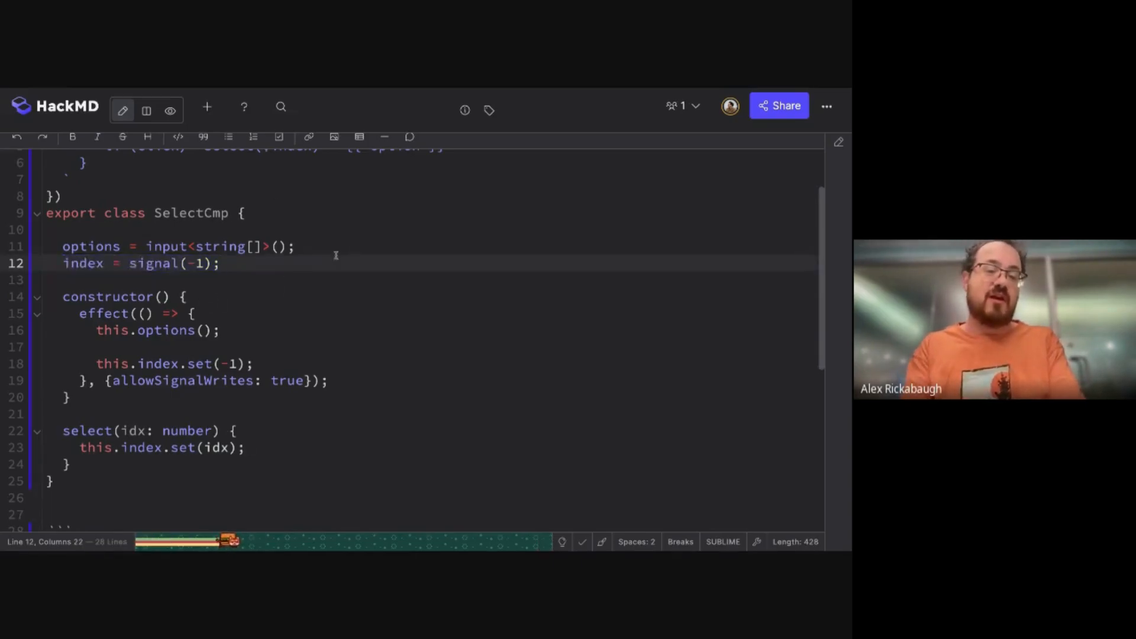
Step: Define state = computed(() => ({ options: this.options(), index: -1 })), removing index signal and effect
text(state)
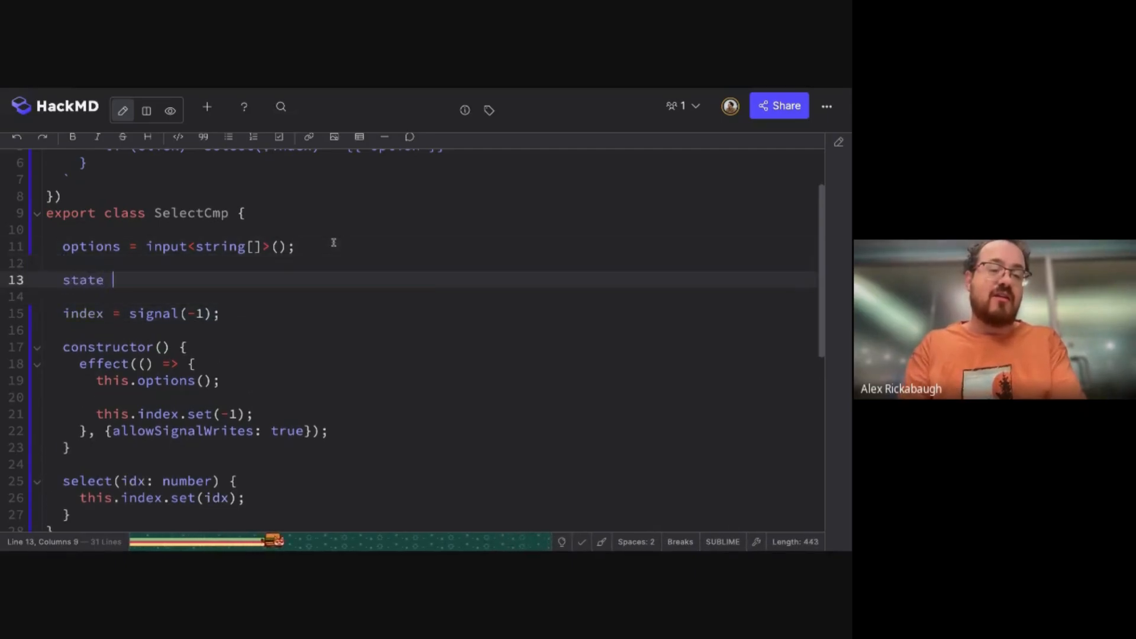
text(= compute)
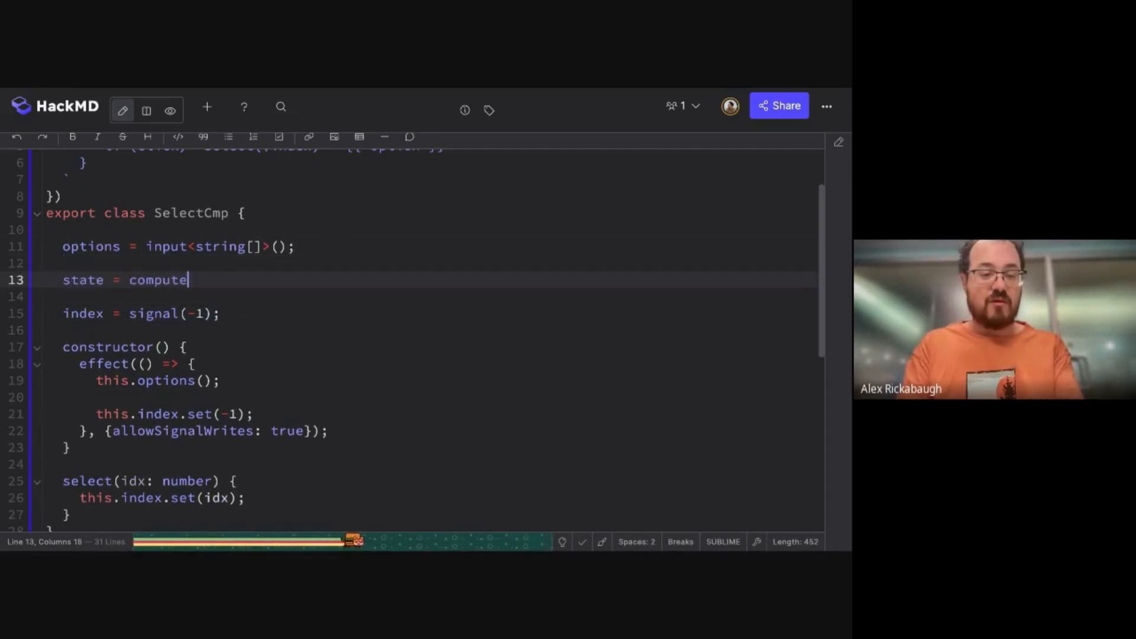
text(d(() => {)
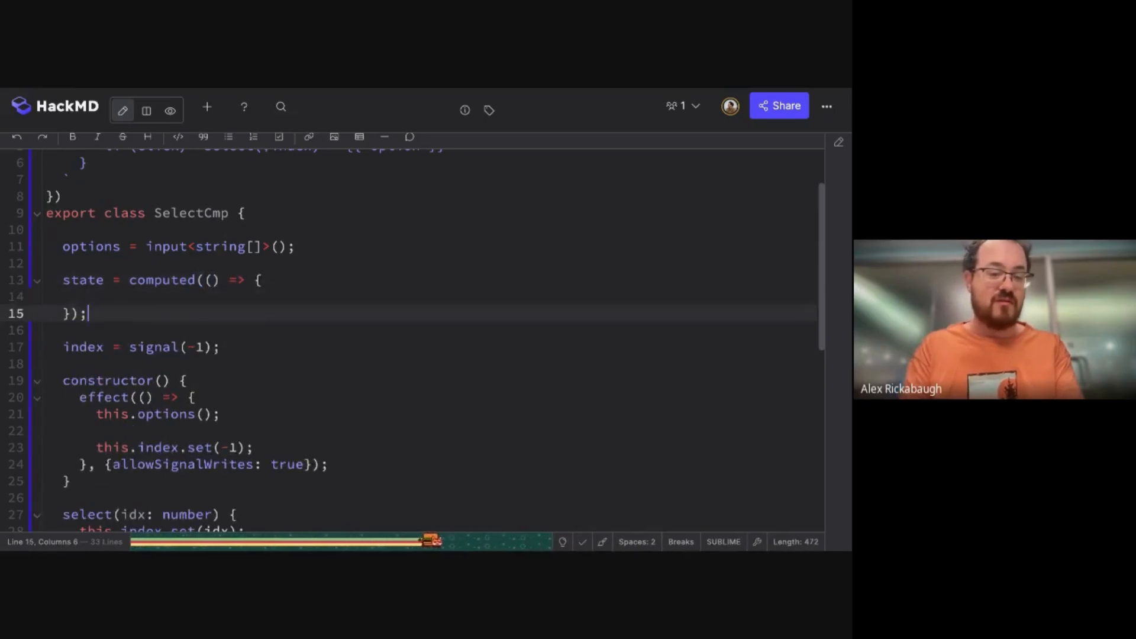
text(options: ti)
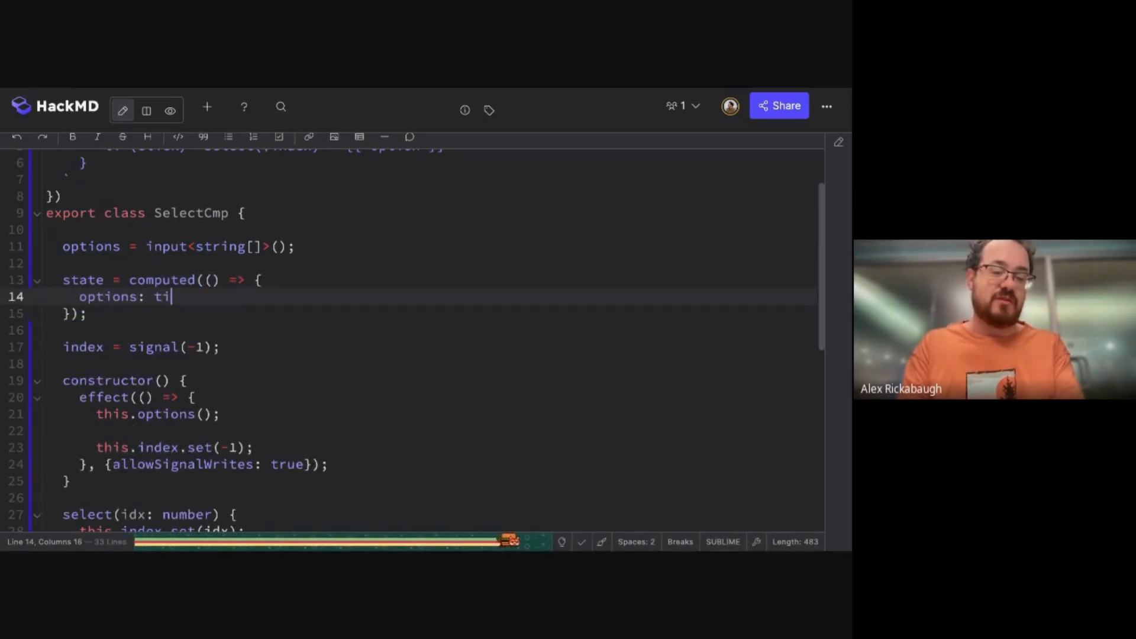
text(his.options(),)
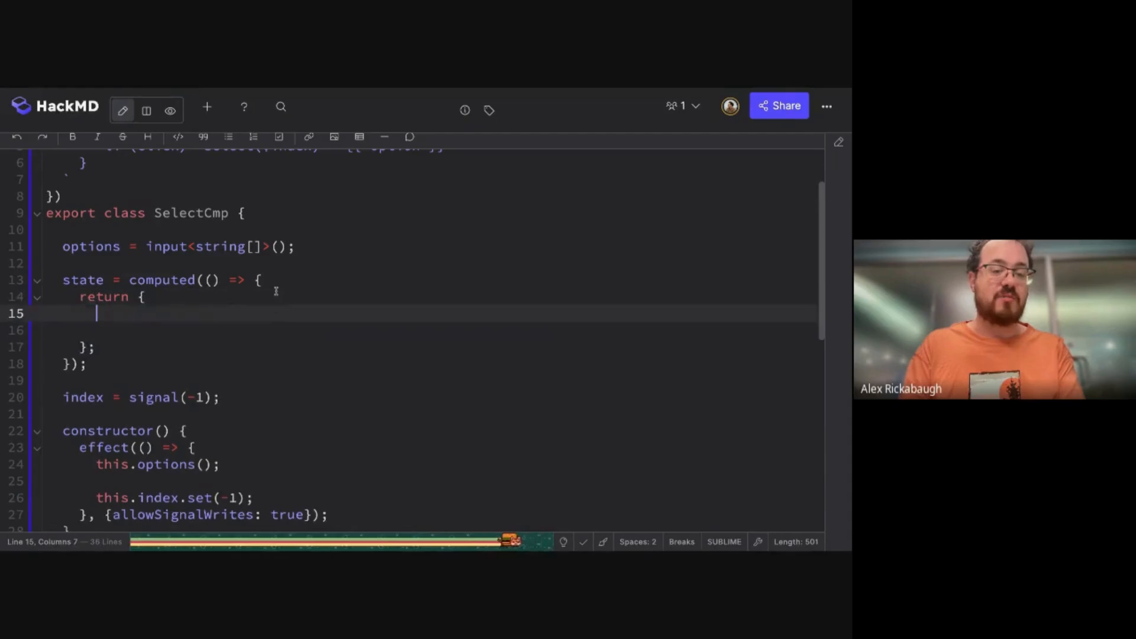
text(options: this.options(),)
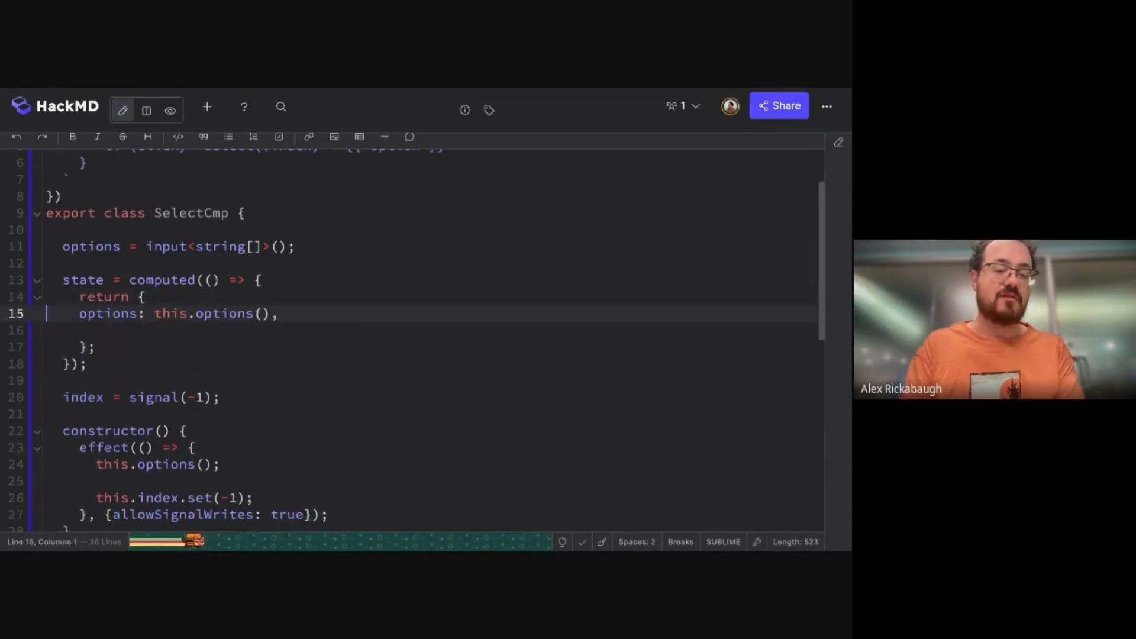
text(i)
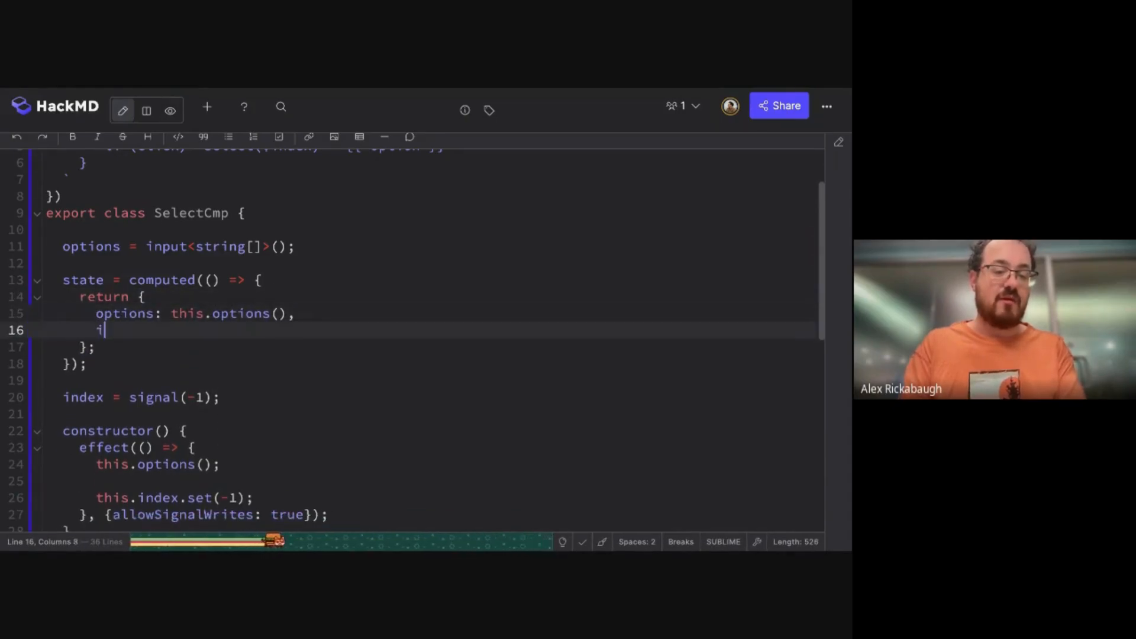
text(ndex:)
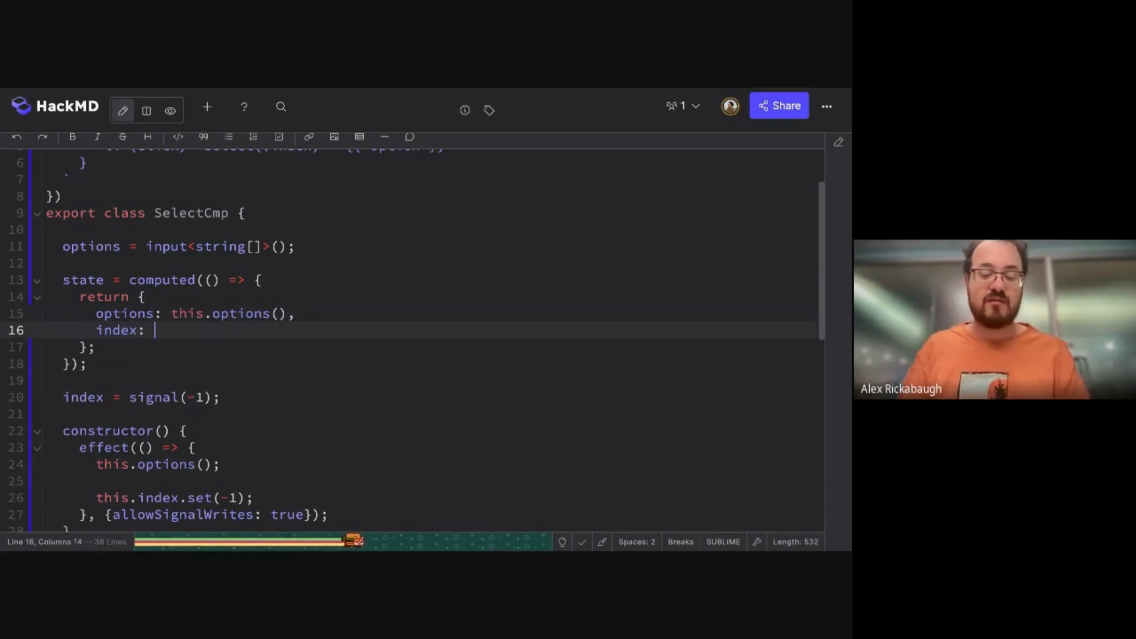
text(-1,)
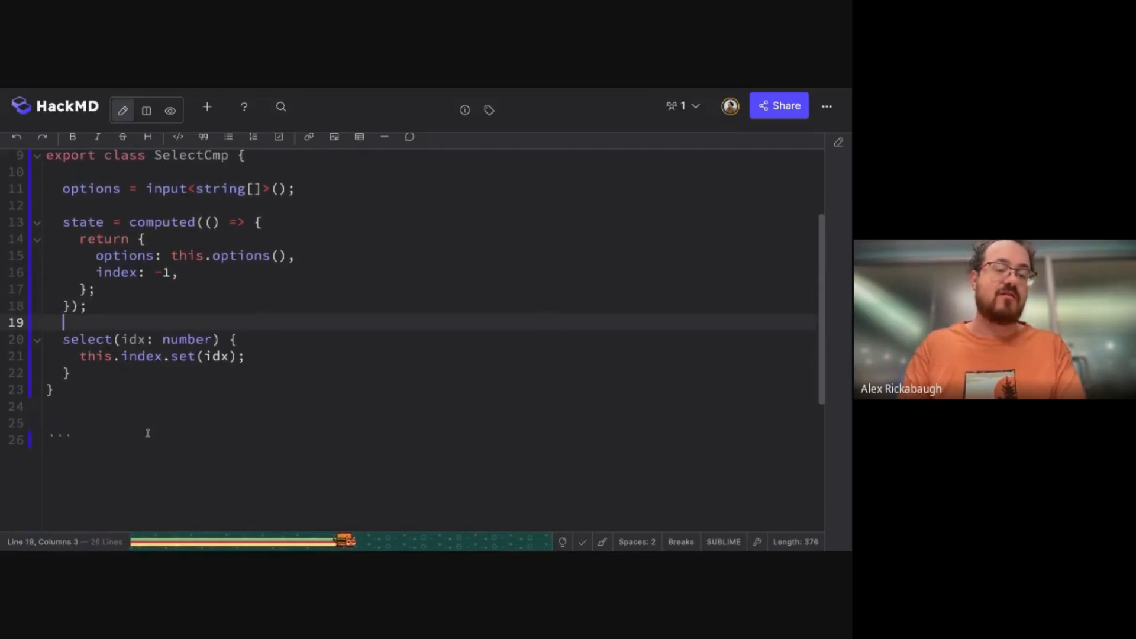
Step: Wrap the state's index in signal(-1) and make select call this.state().index.set(idx)
drag(165, 356, 245, 355)
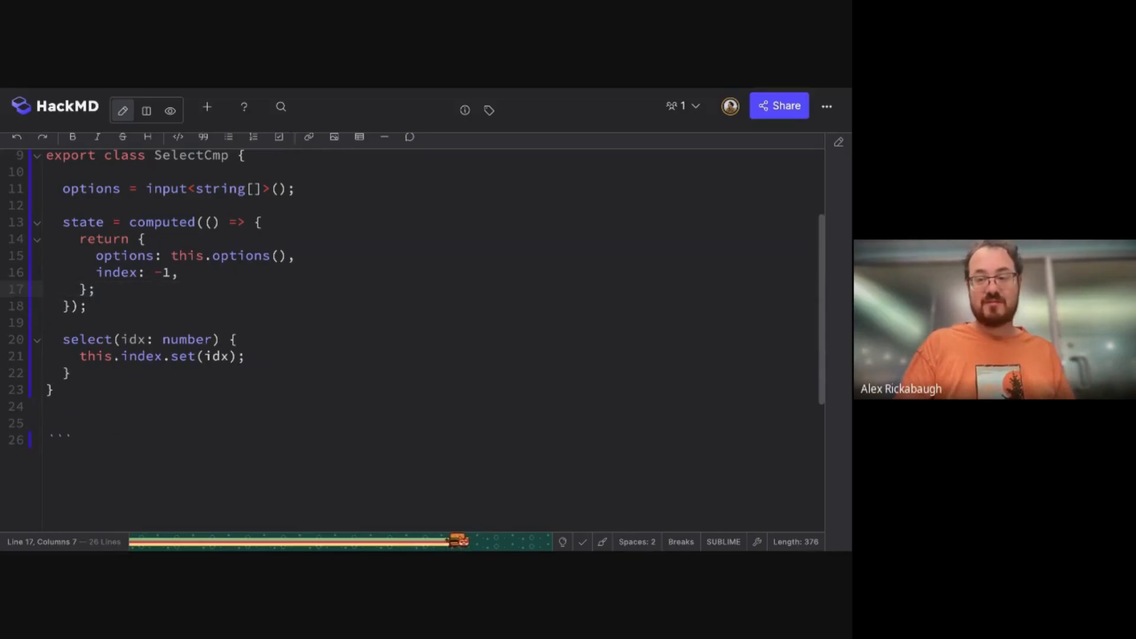
click(98, 288)
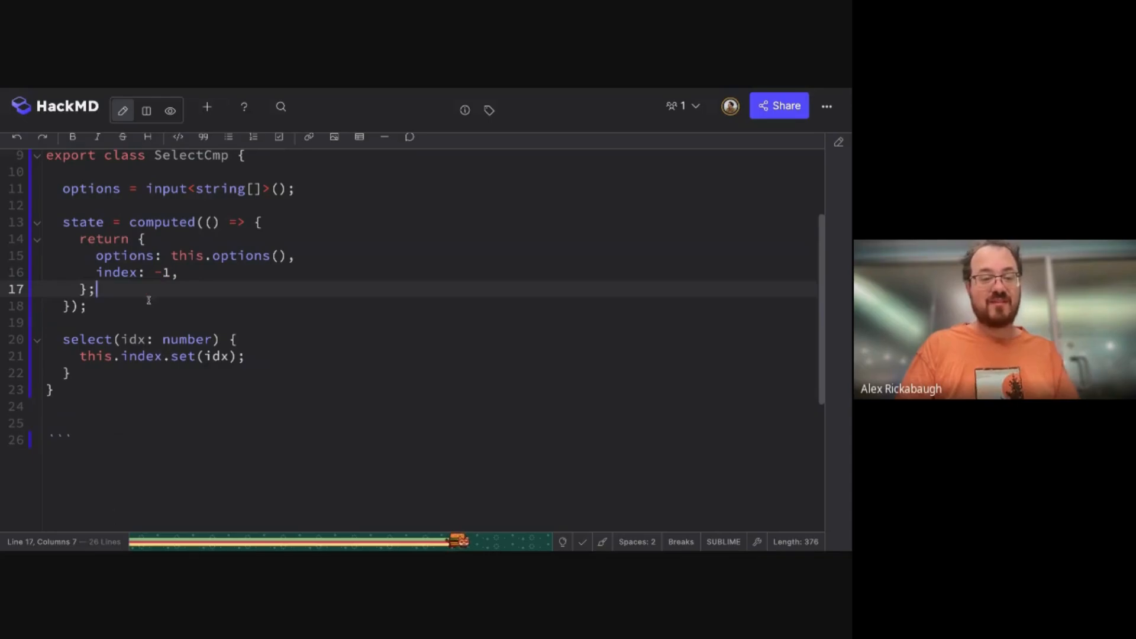
text(signal()
click(163, 356)
text(.state())
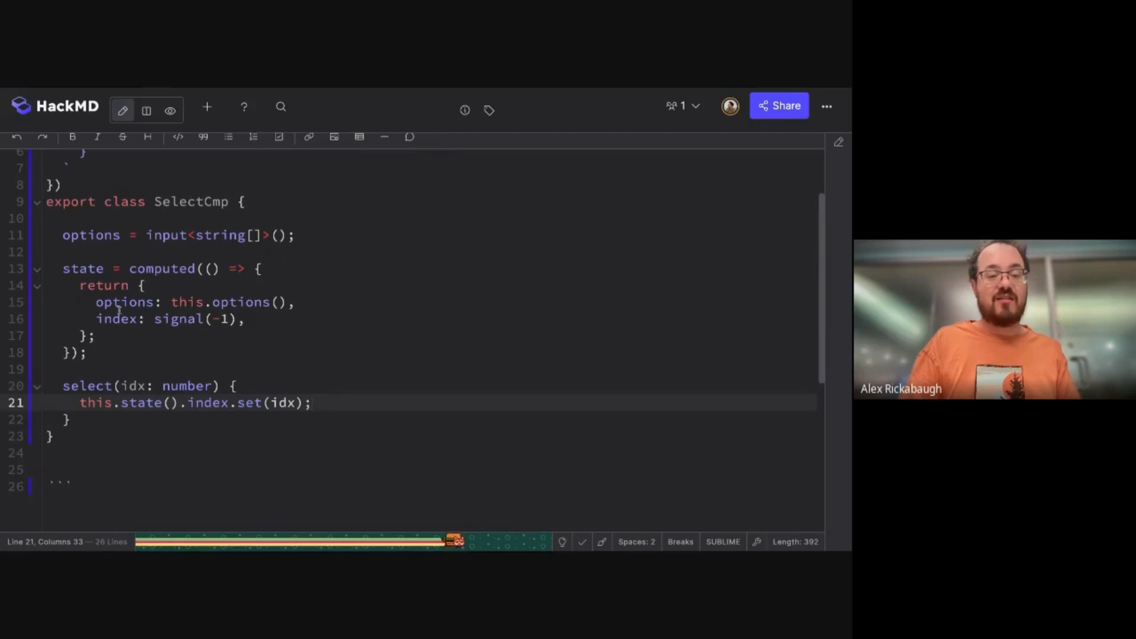
click(297, 302)
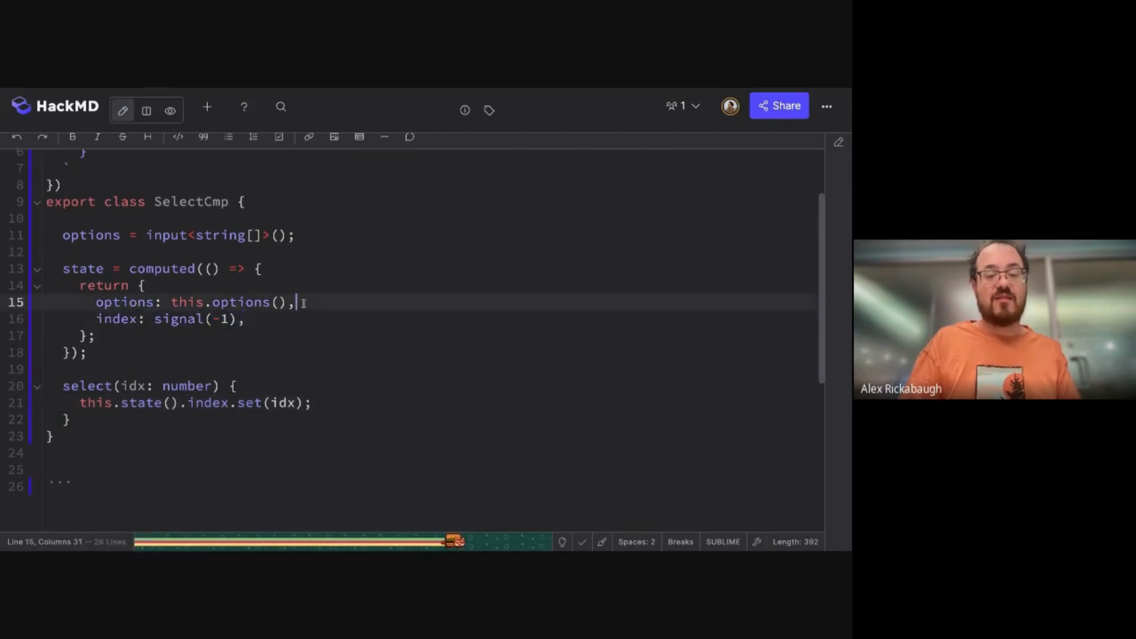
click(143, 268)
text(@)
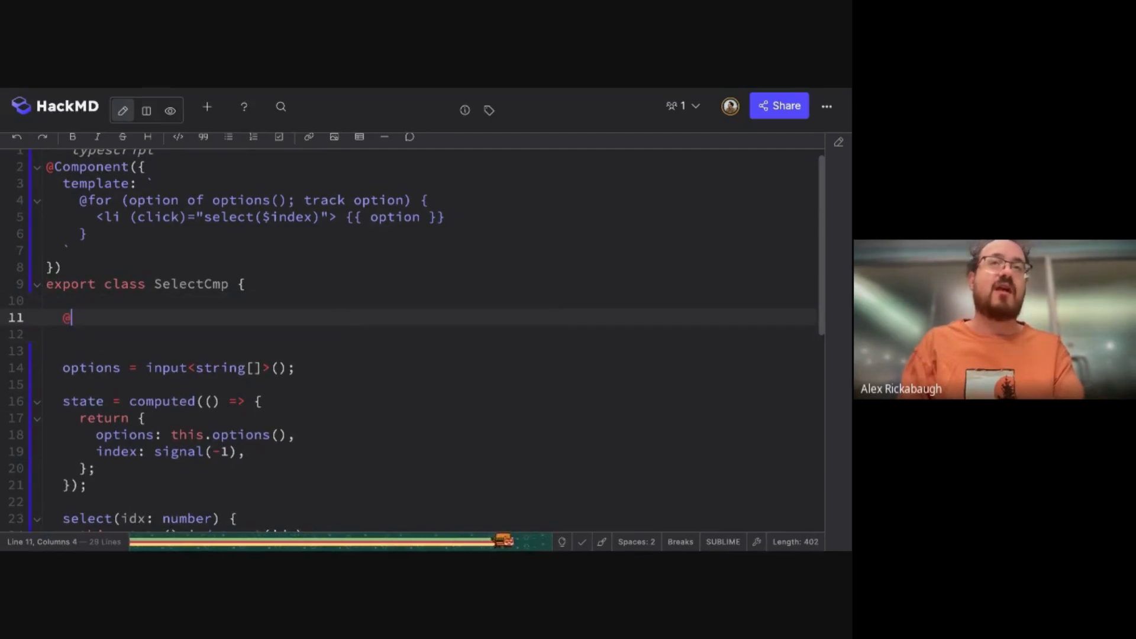
text(Input())
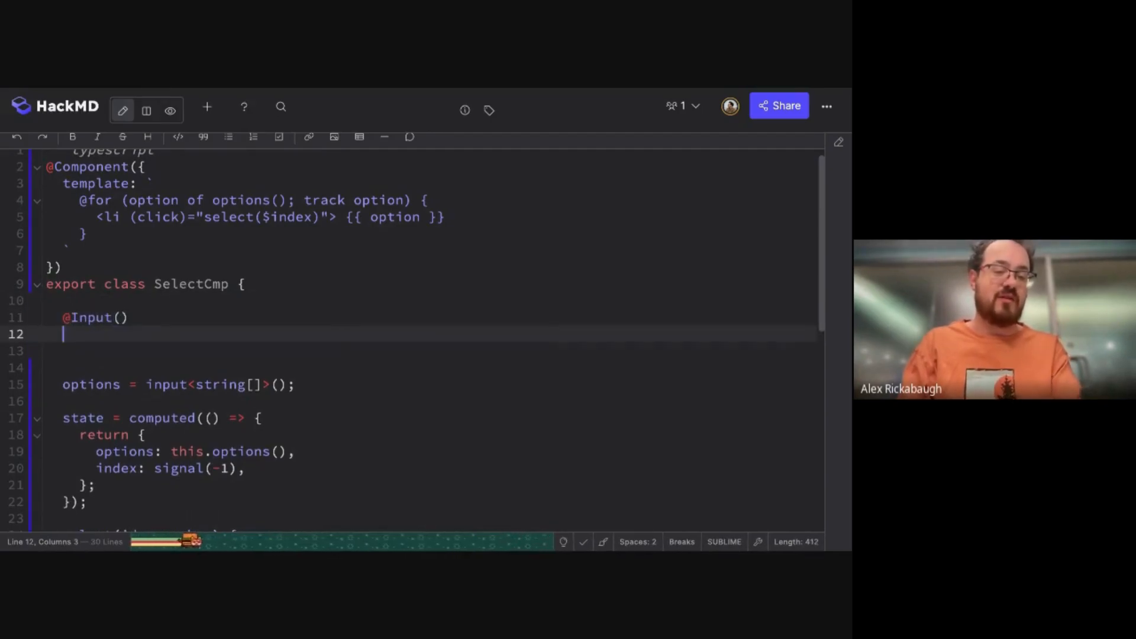
text(name: string;!)
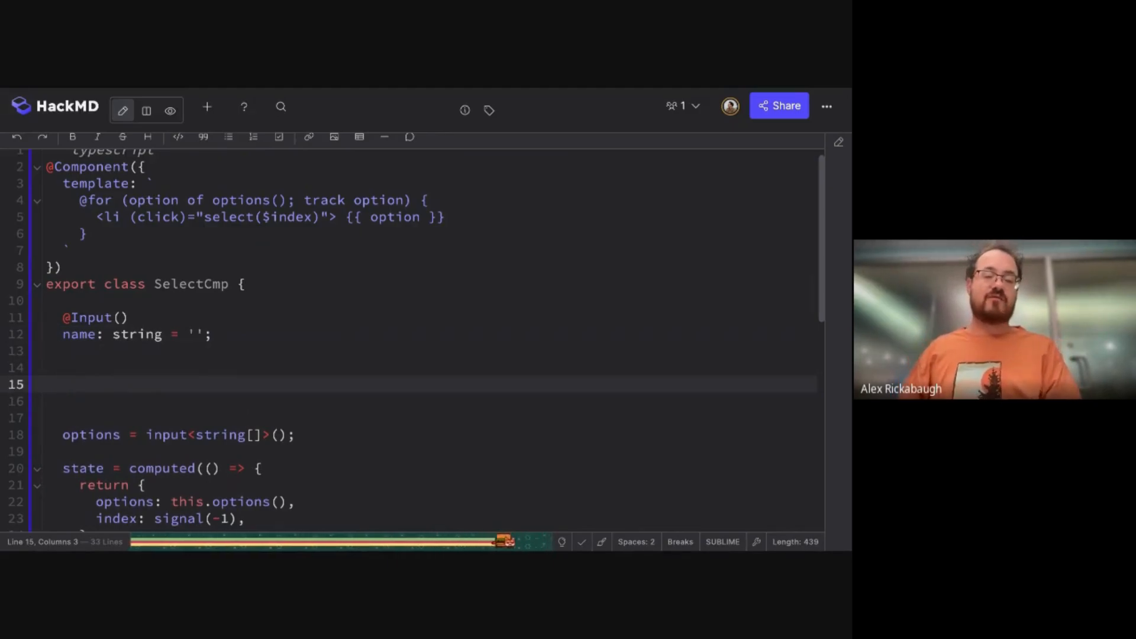
Step: Add a setName(name: string) method that assigns name
text(setNam)
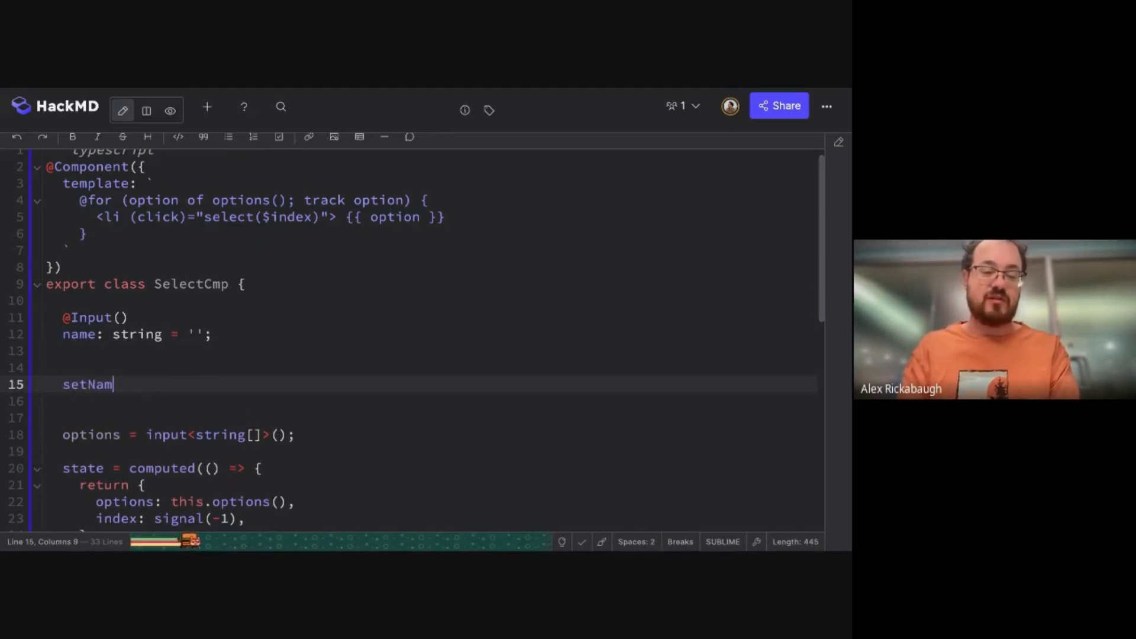
text(e(name: string) {)
click(435, 401)
text(this.name)
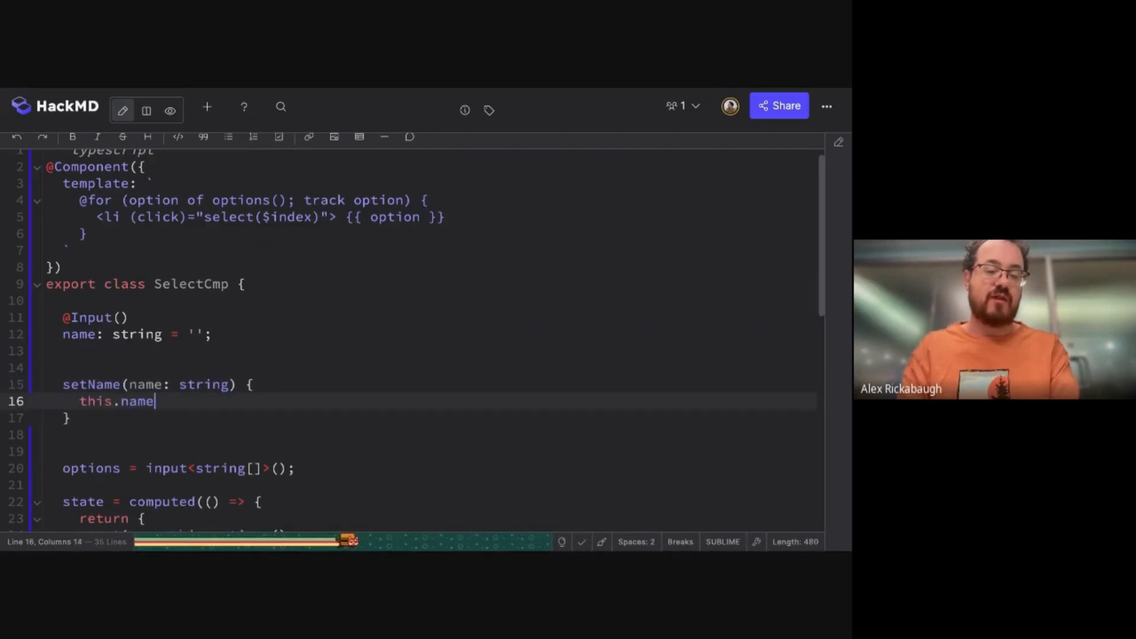
text(= name;)
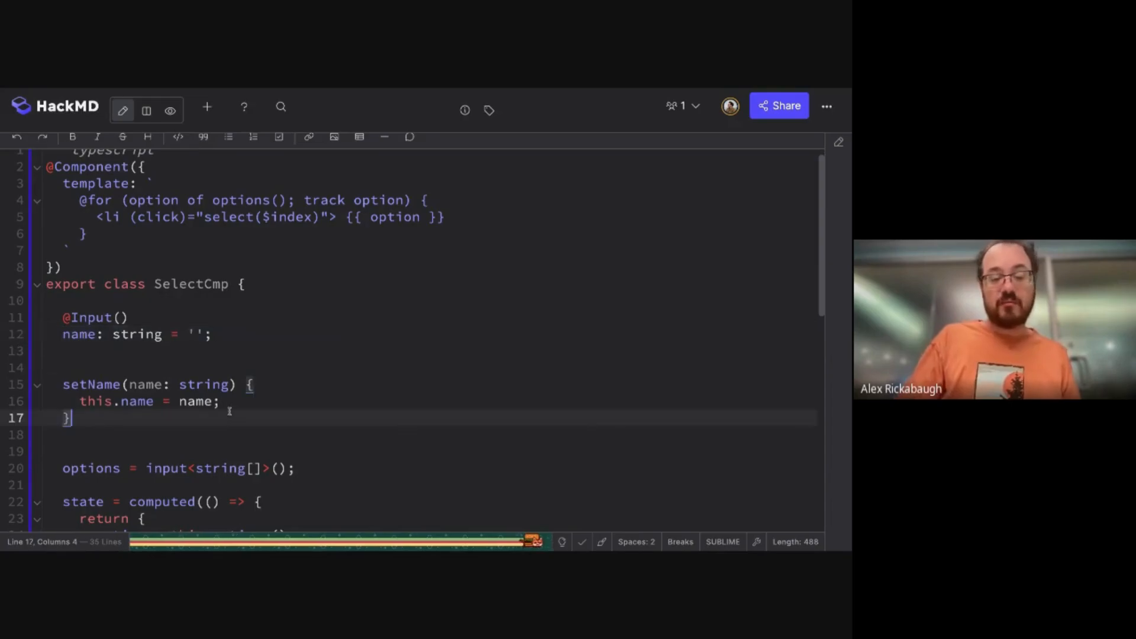
click(66, 334)
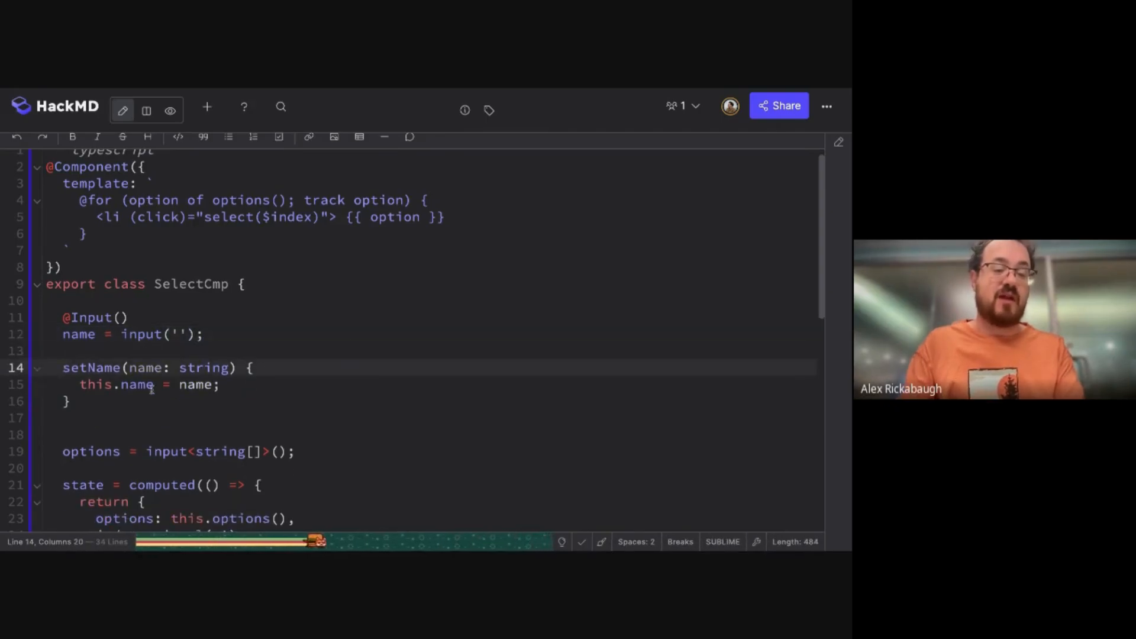
text(.set())
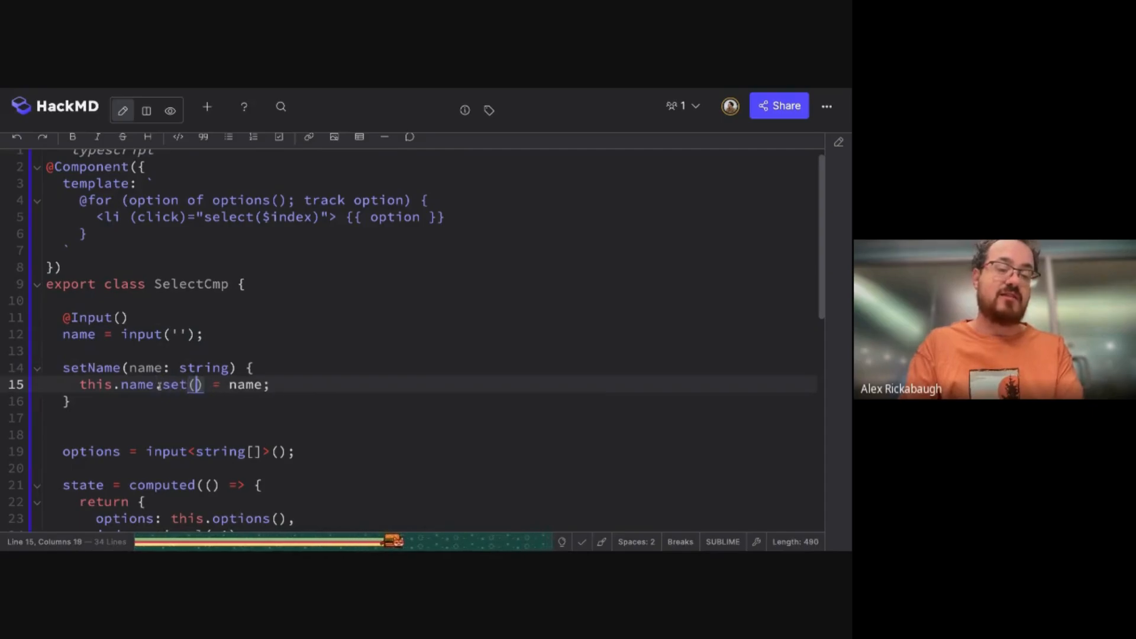
text(name)
click(435, 334)
text(model)
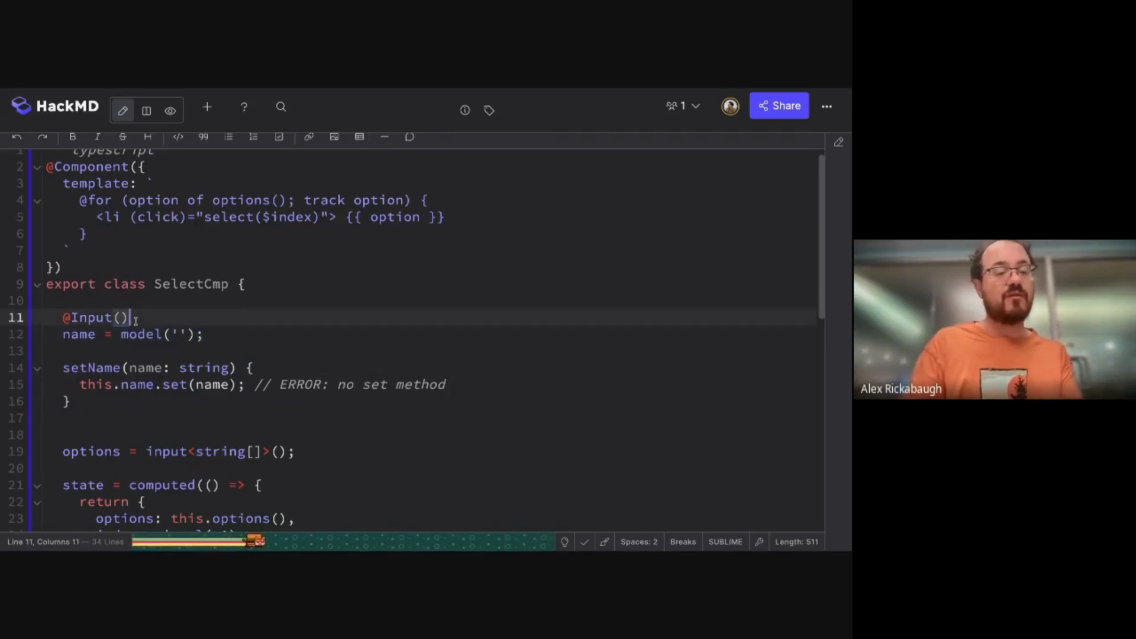
key(Backspace)
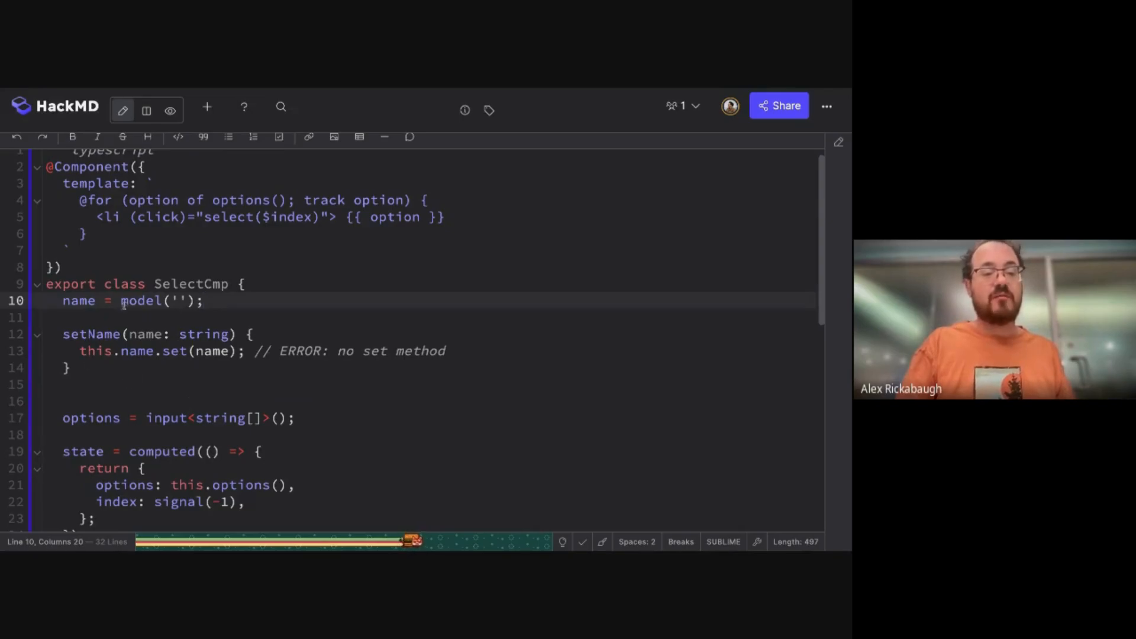
Step: Change name to input('') and begin a myName = computed(() => line
text(inp)
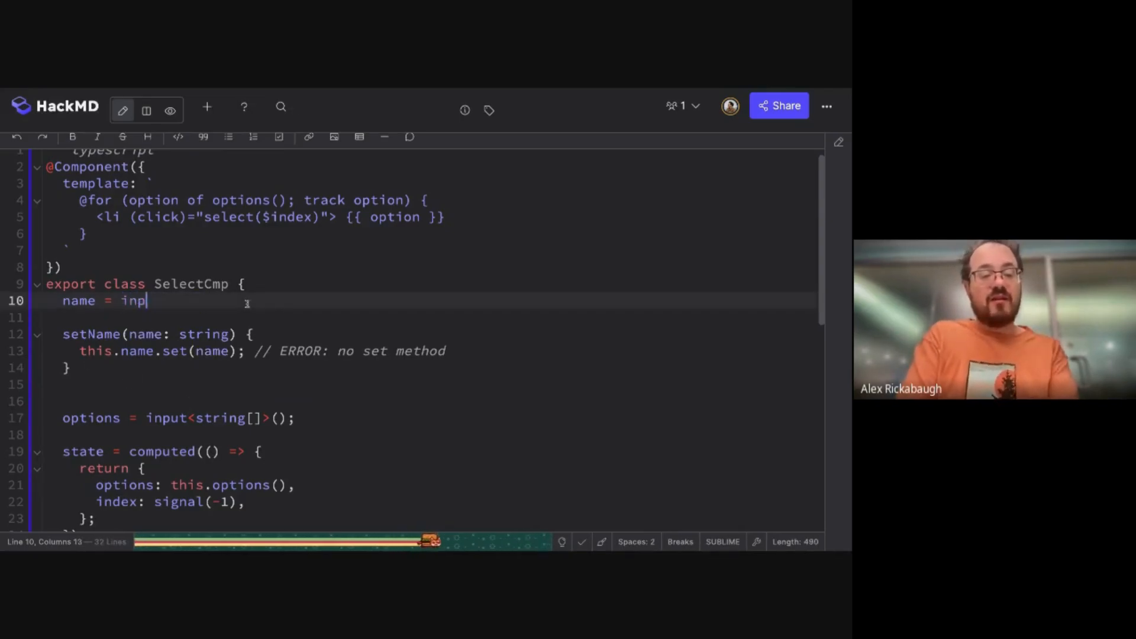
text(ut())
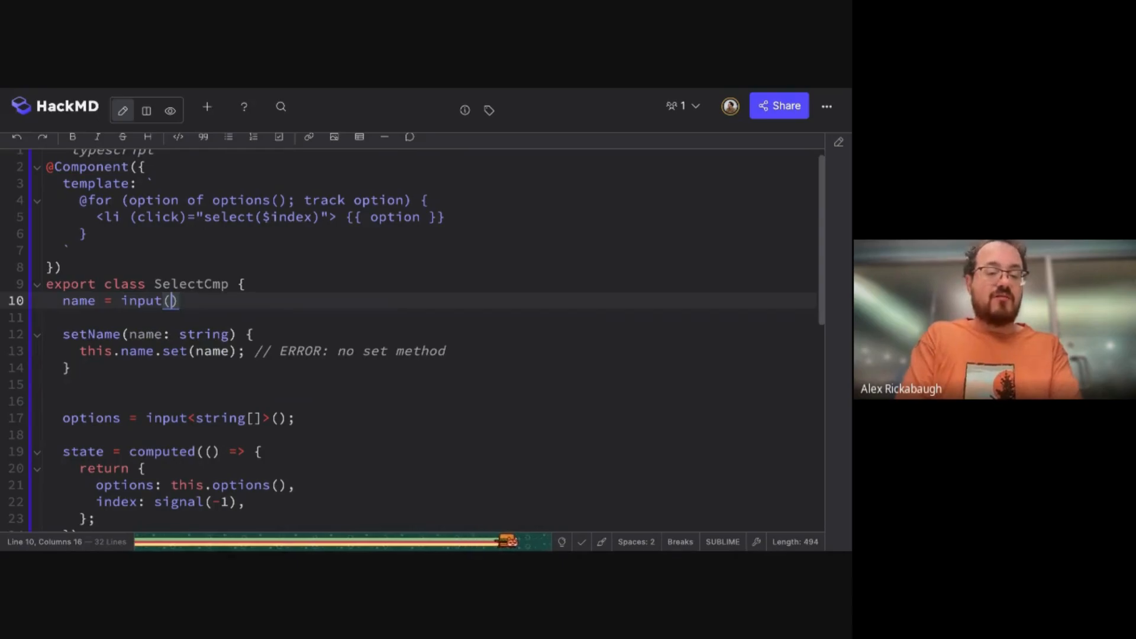
text('')
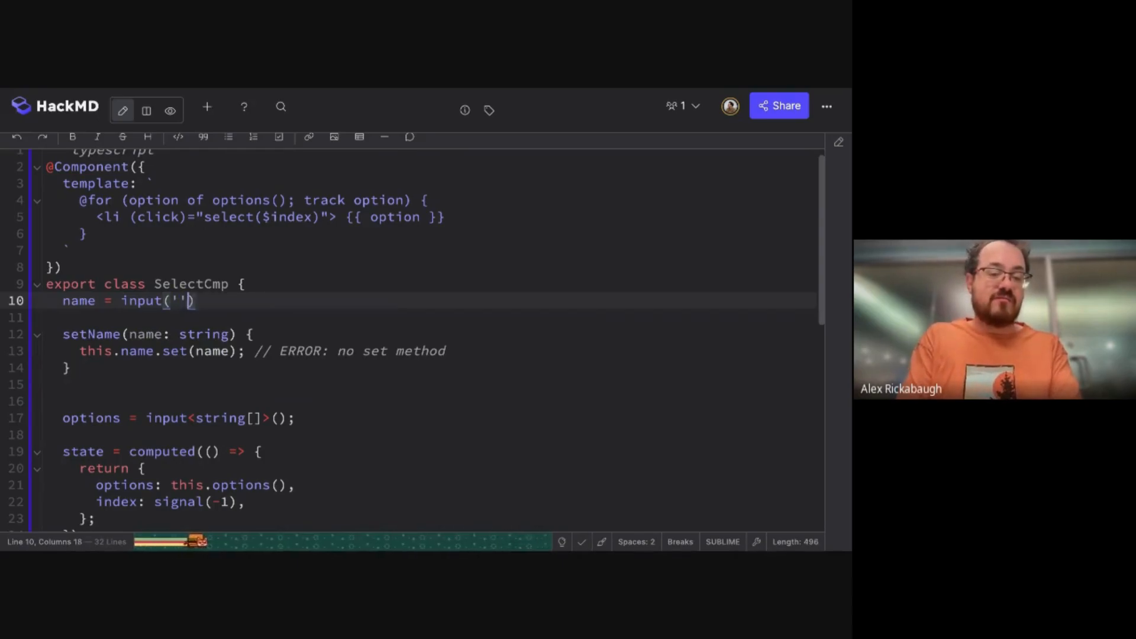
text(myName)
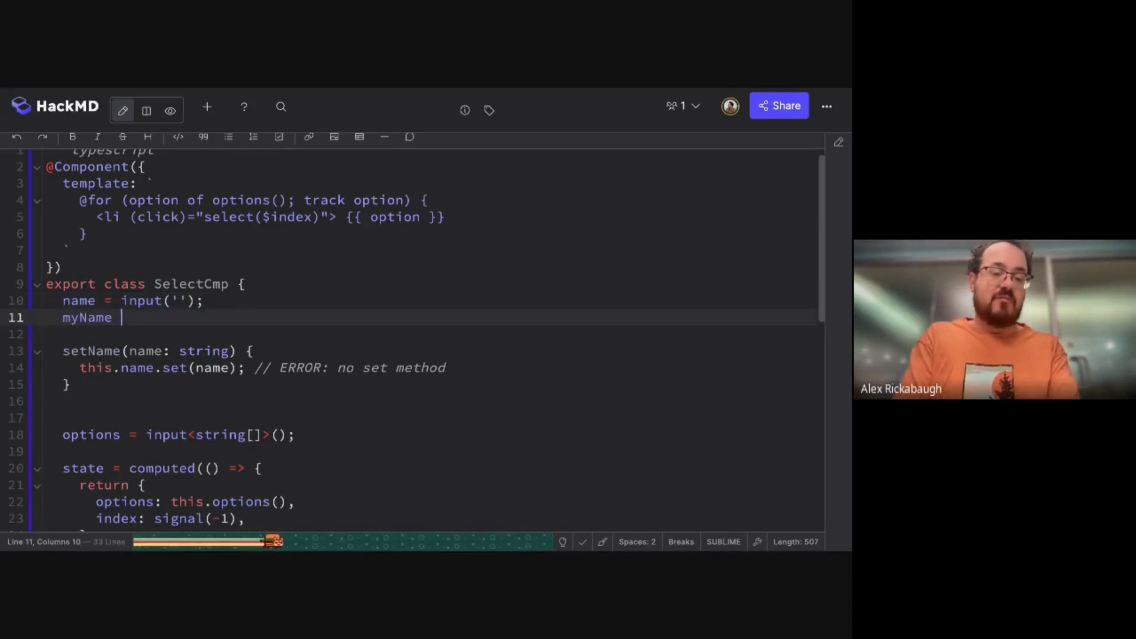
text(= computed(() => signal());)
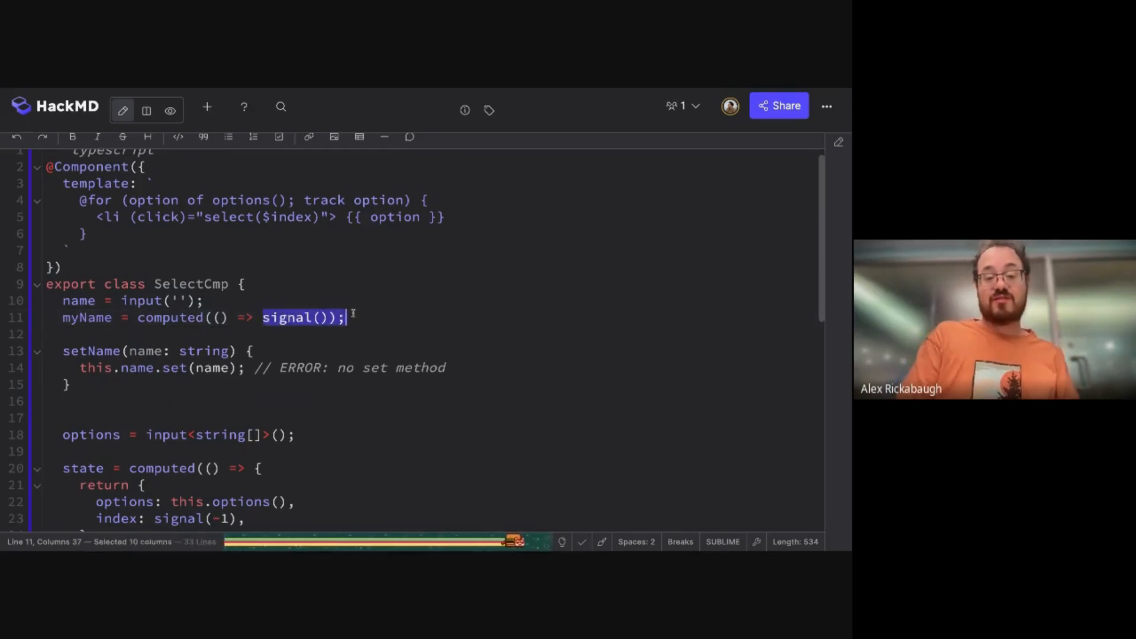
Step: Complete myName as signal(this.name()) and make setName call this.myName().set(name)
click(206, 300)
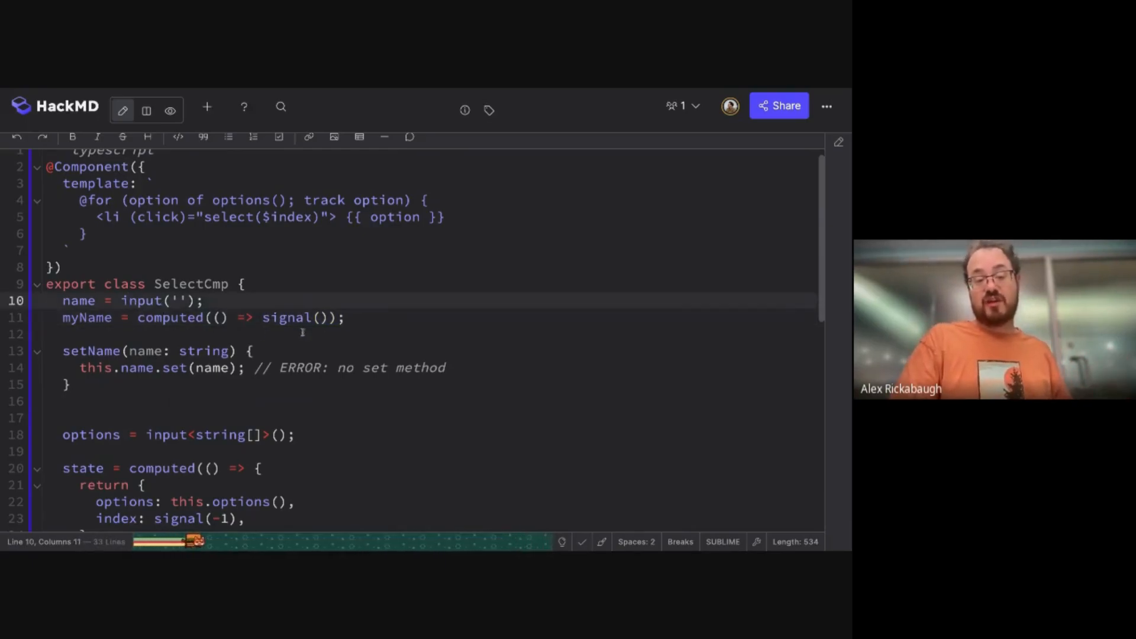
click(317, 317)
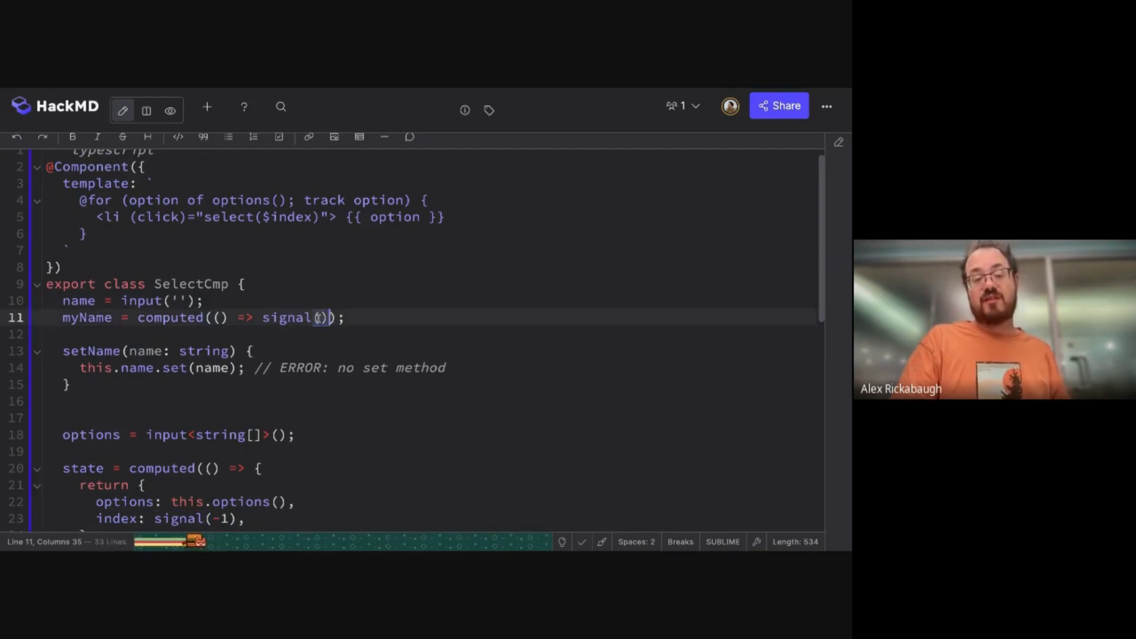
text(this.name()
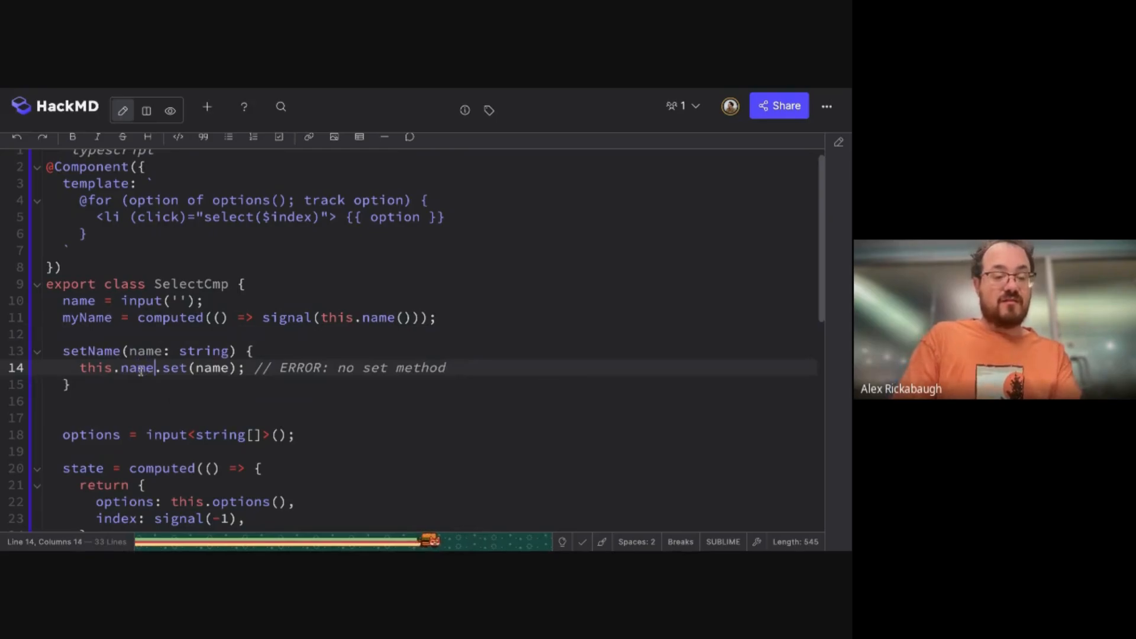
text(myName())
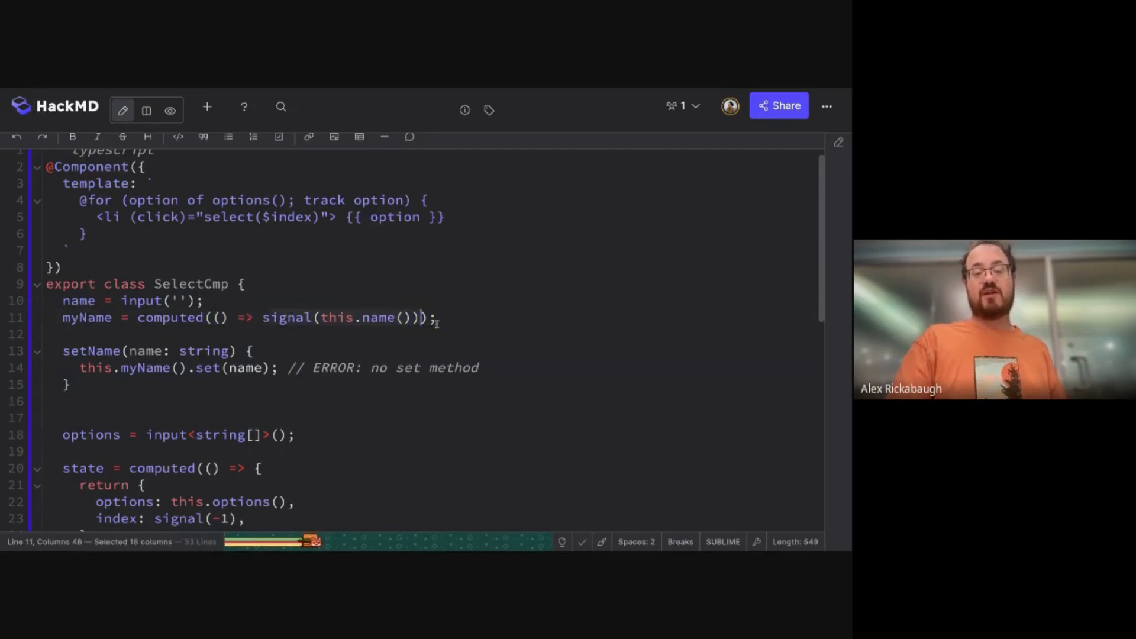
drag(423, 317, 268, 317)
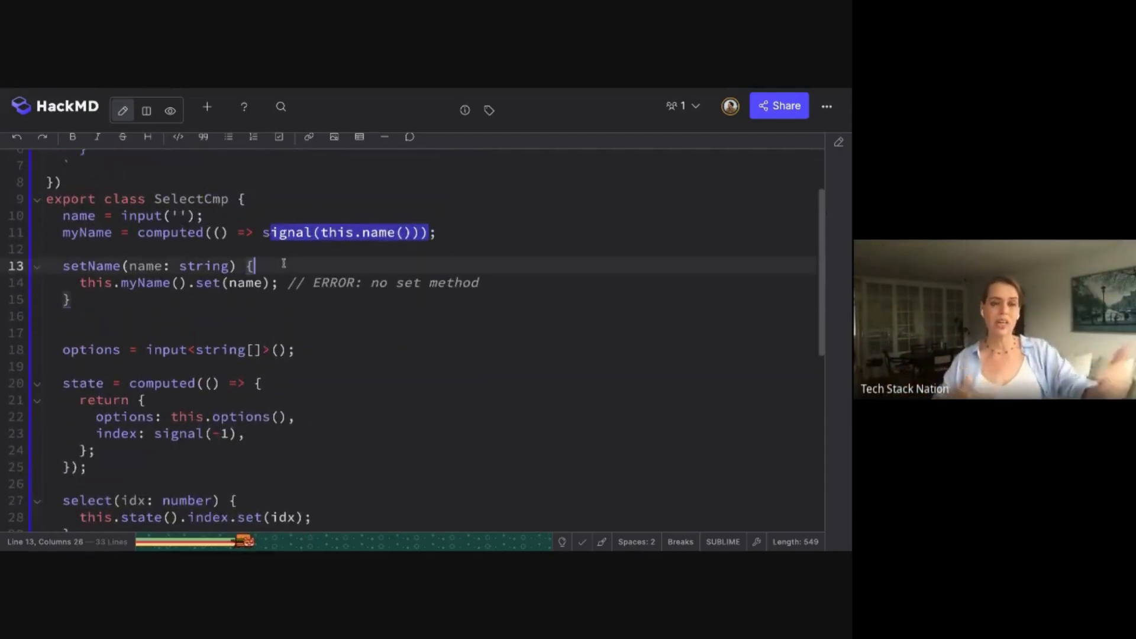
Step: Add a constructor whose effect reads this.options() and calls this.index.set(-1)
text(constructor() {)
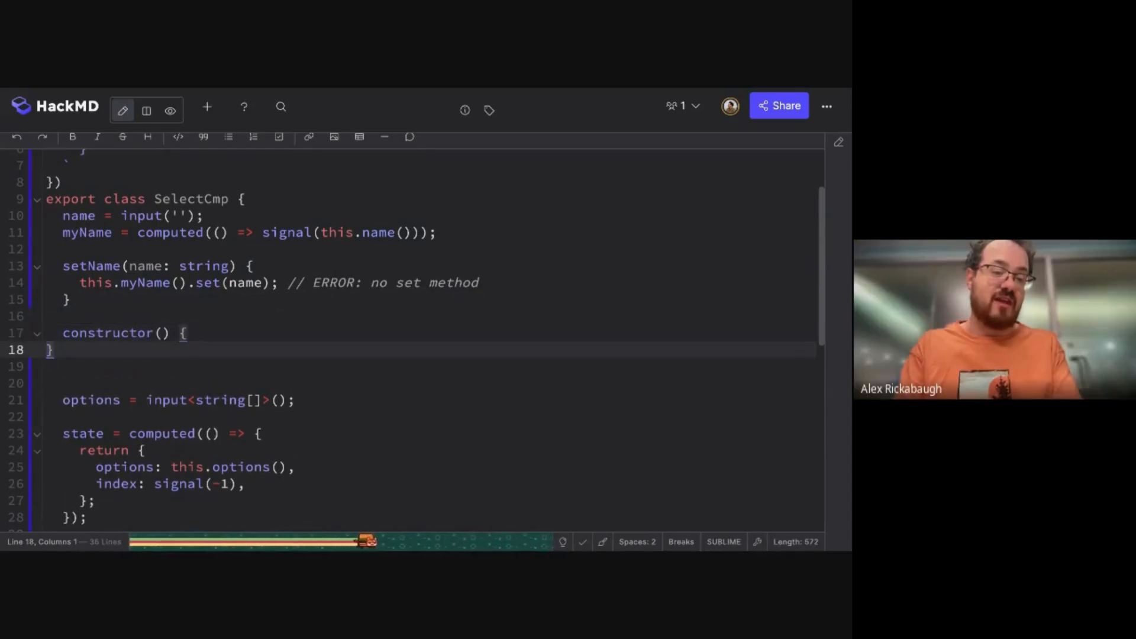
text(e)
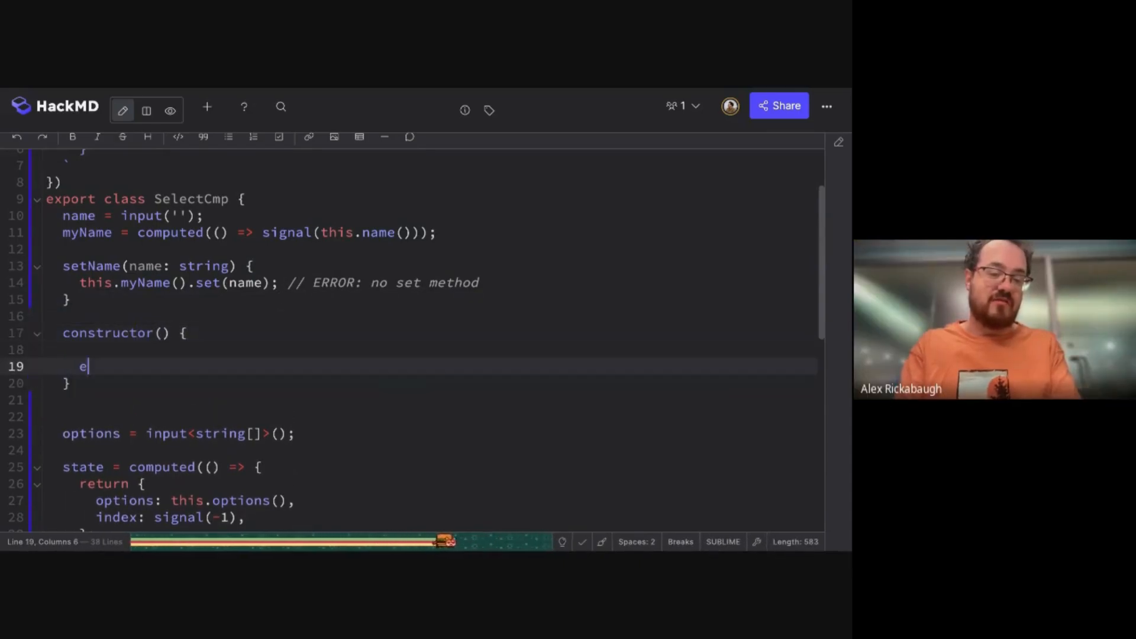
text(ffect(() => {)
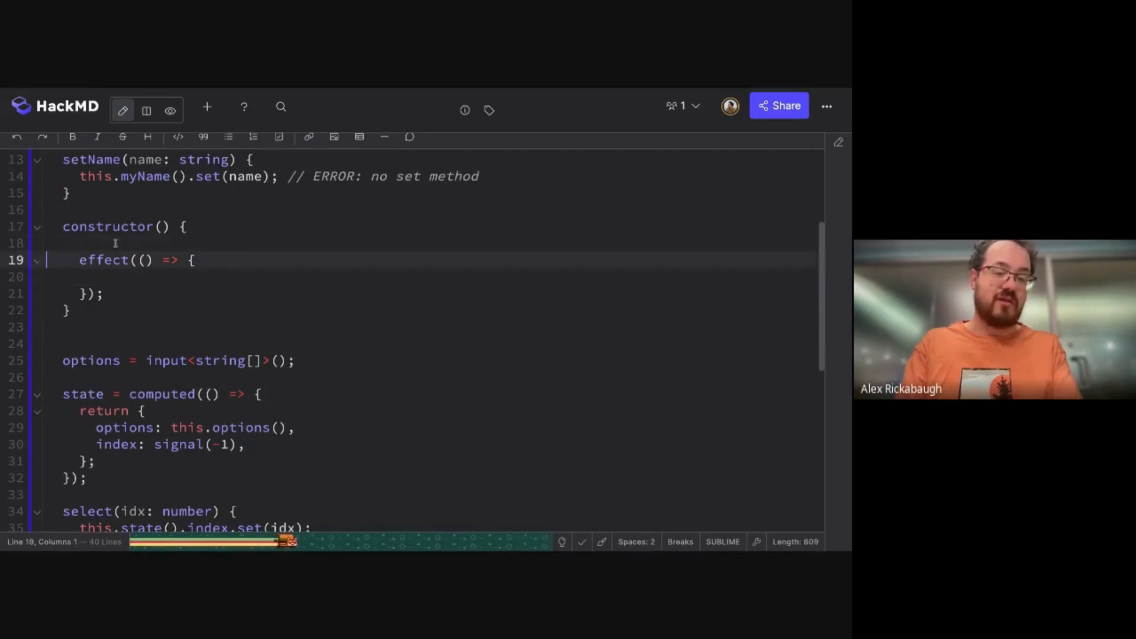
key(Backspace)
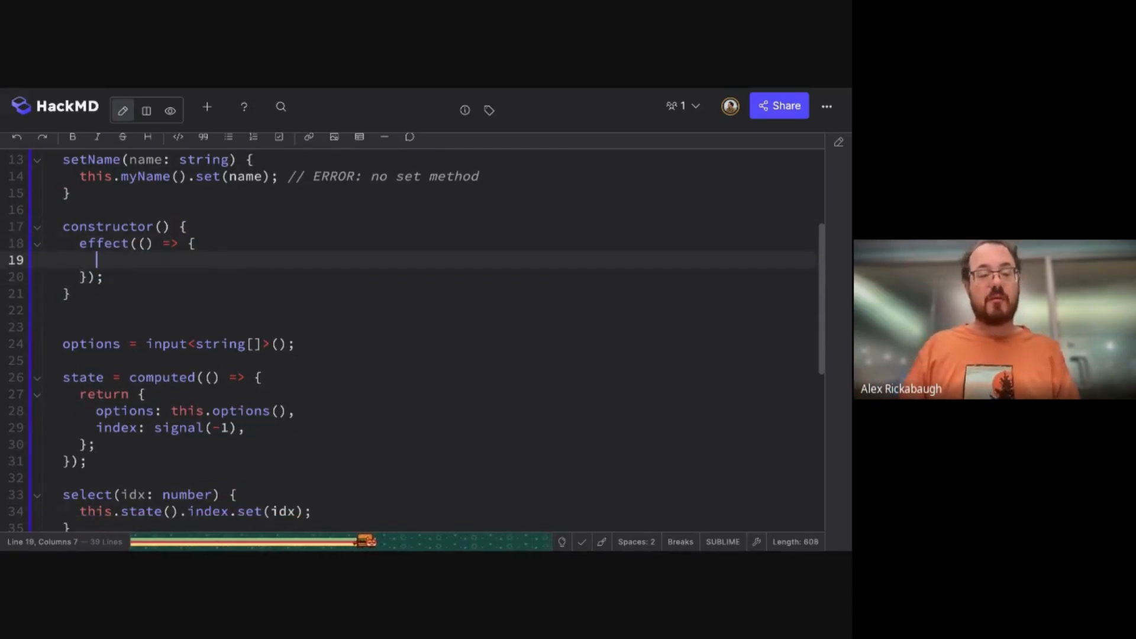
text(if)
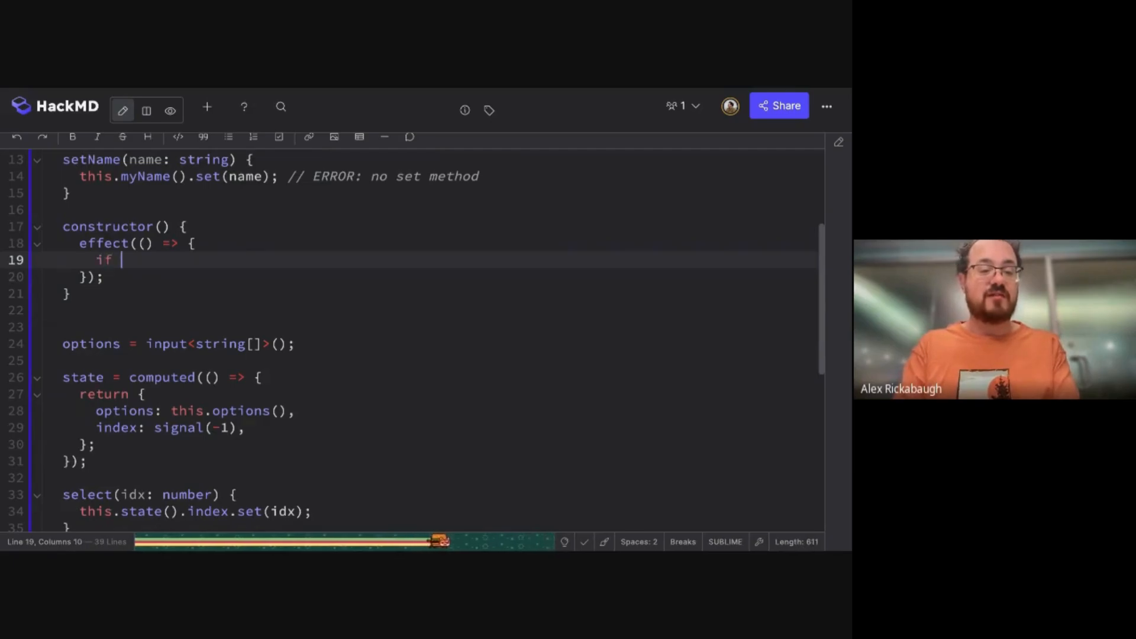
text(this.otp)
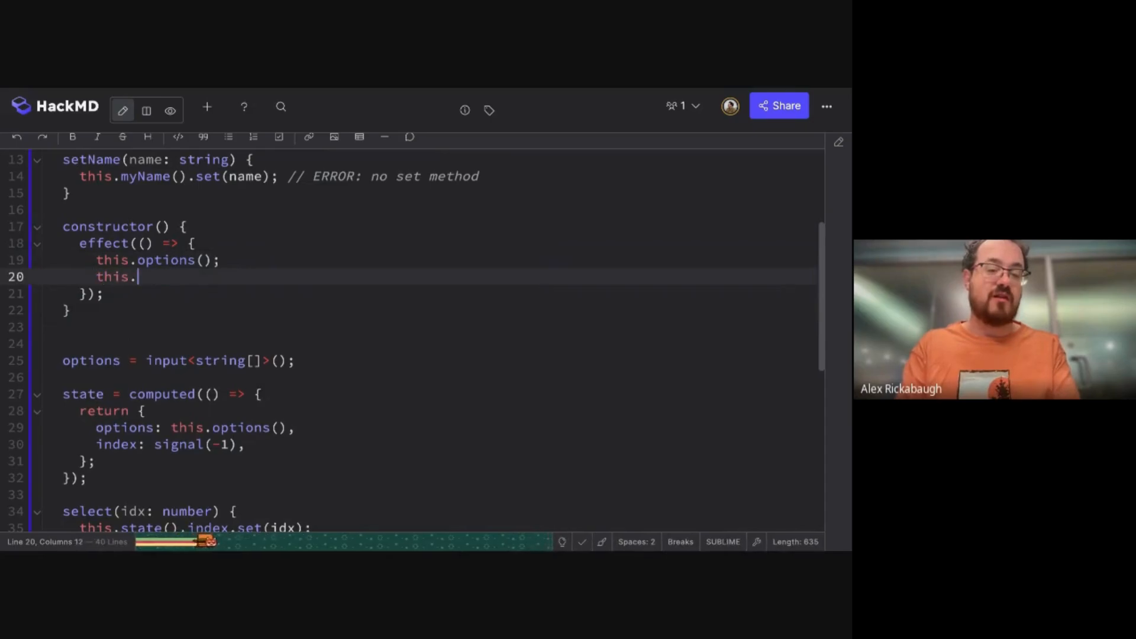
text(index.set(-1);)
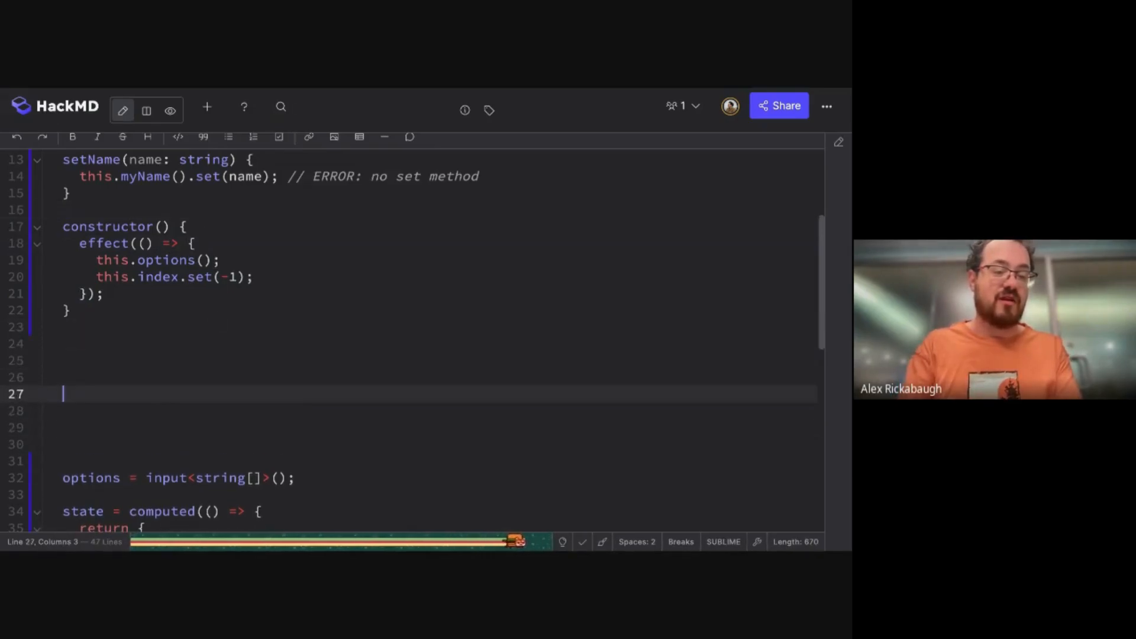
Step: Write the options.set, time passes, effect runs, index.set(-1) timeline; set read permission to Everyone
text(this.options.se)
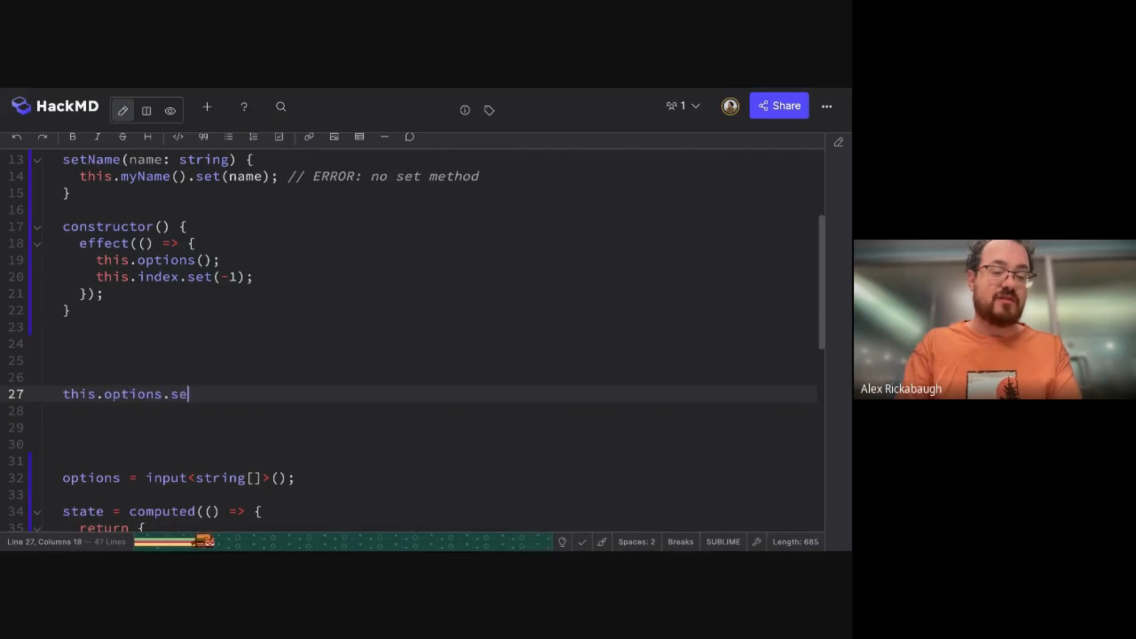
text(t([...]);)
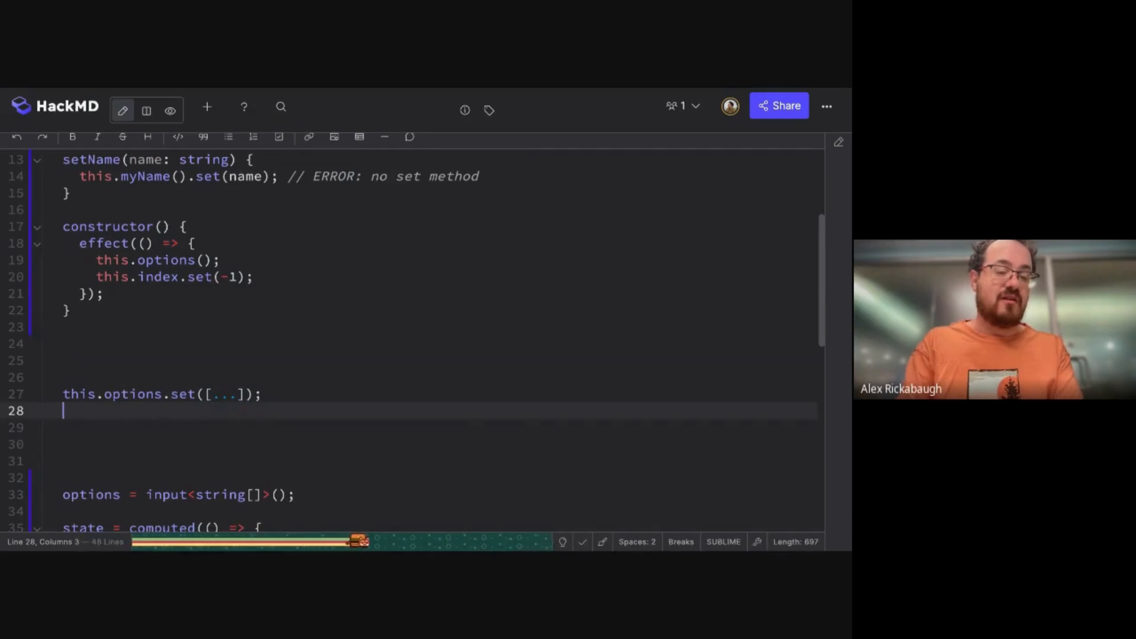
text(// time passes)
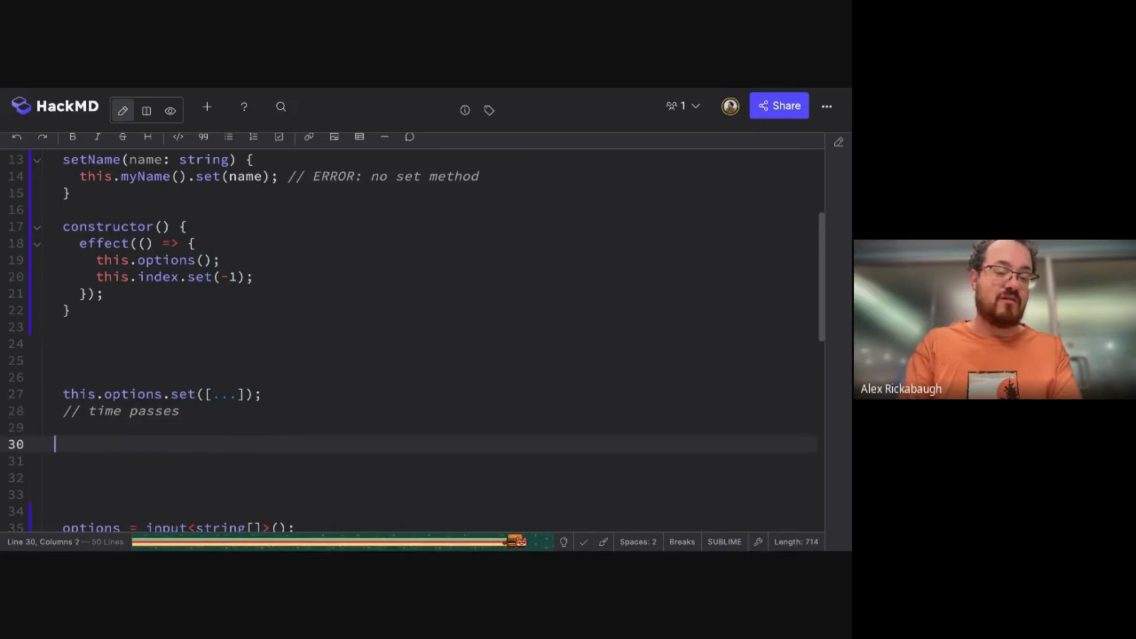
text(// effect runs)
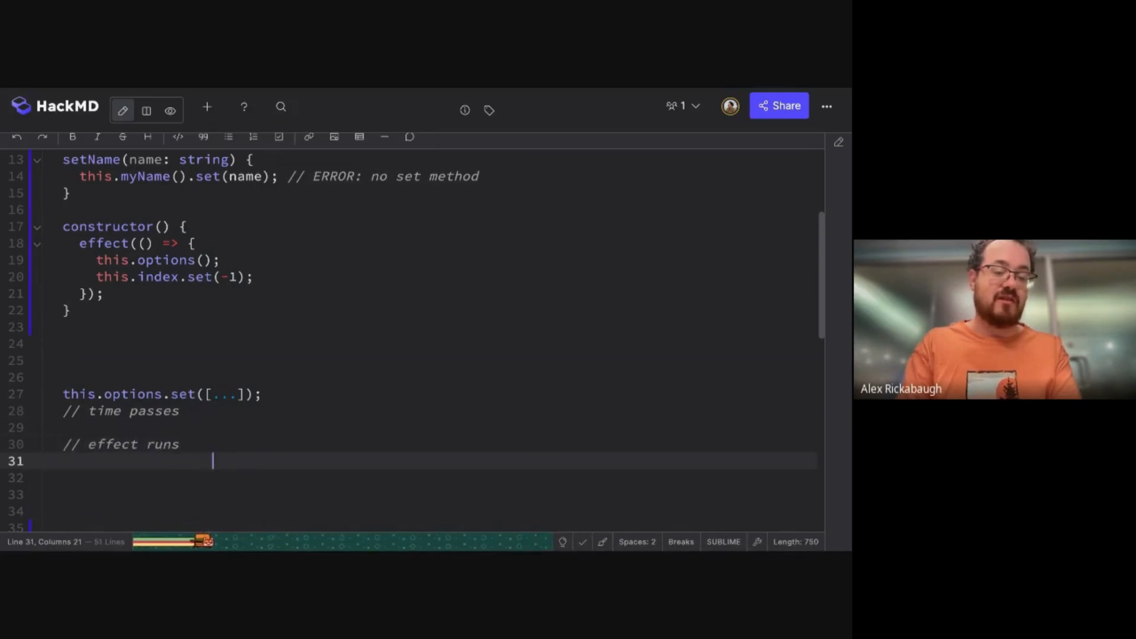
text(in)
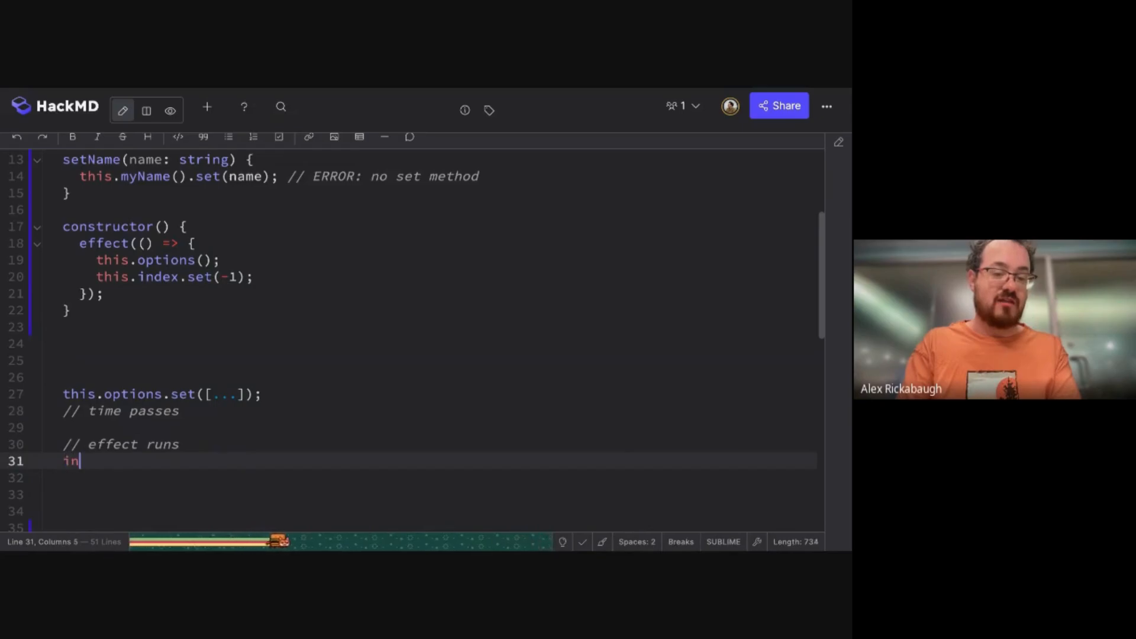
text(this.index.set)
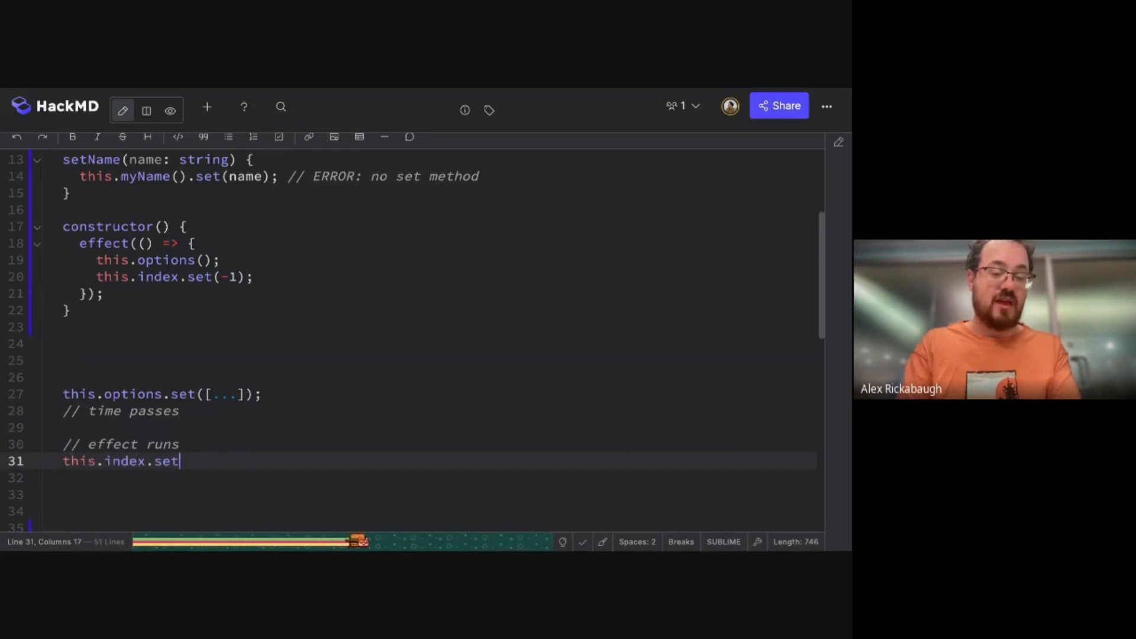
text((-1);)
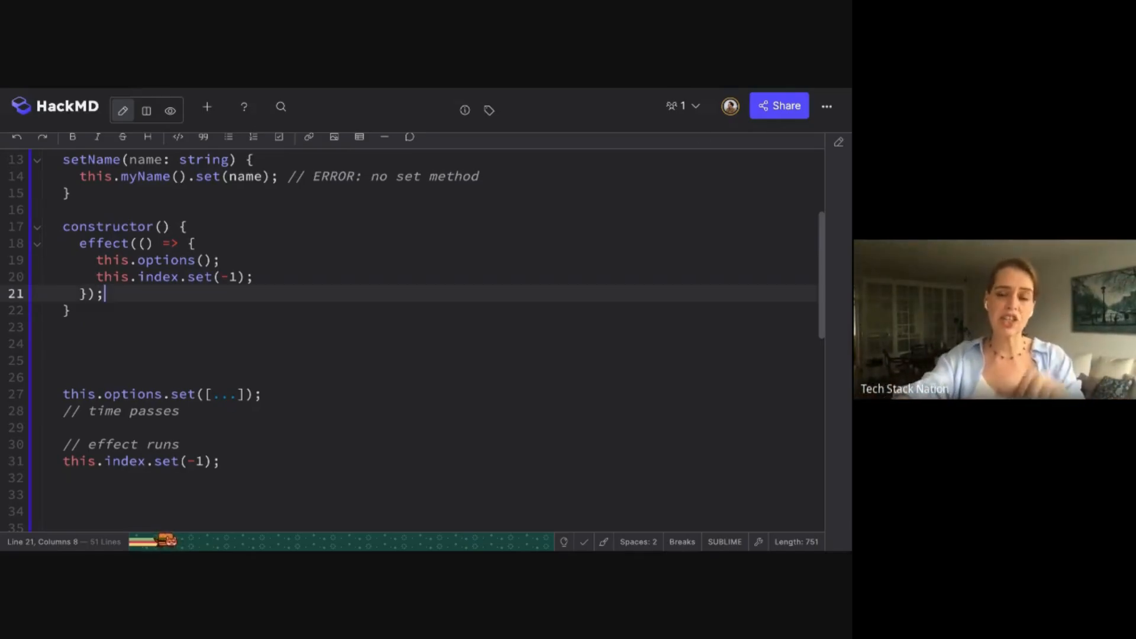
click(723, 326)
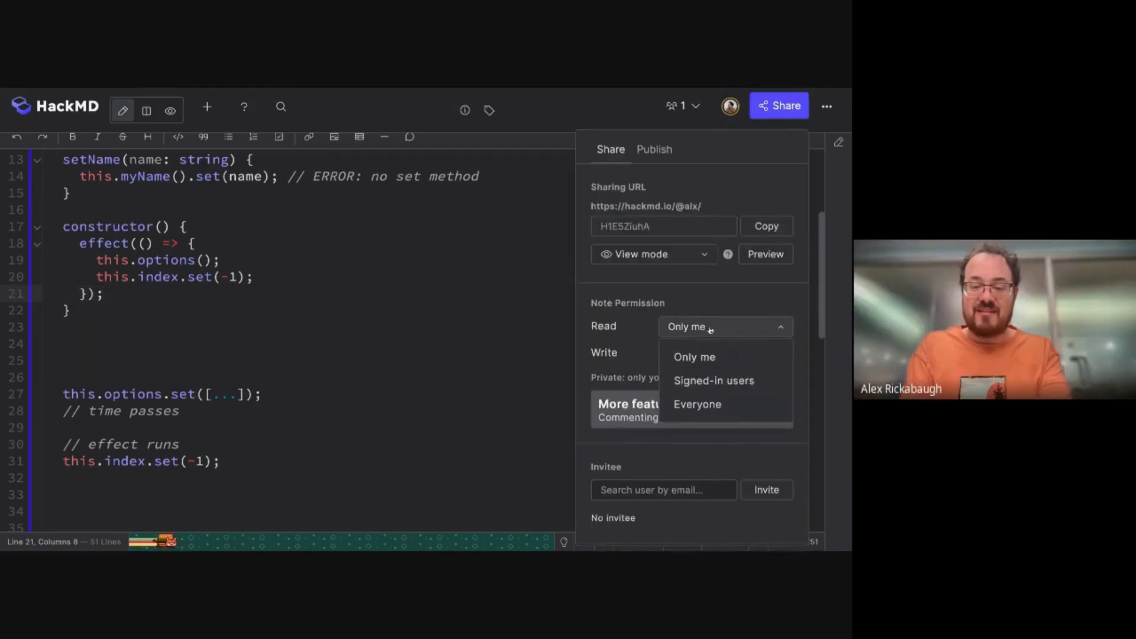
click(696, 403)
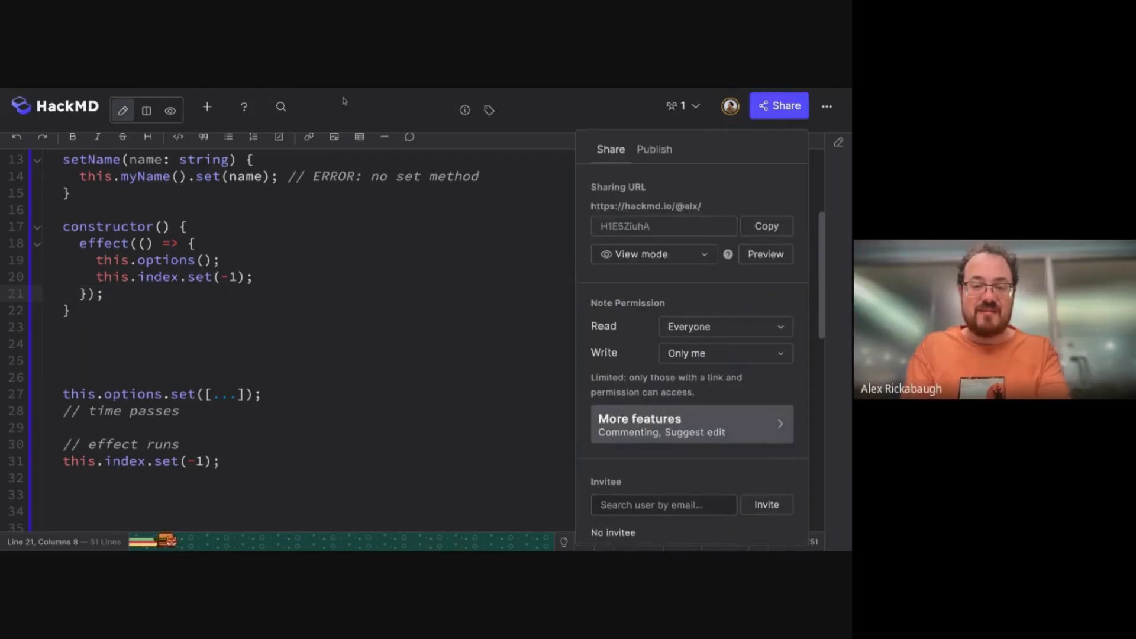